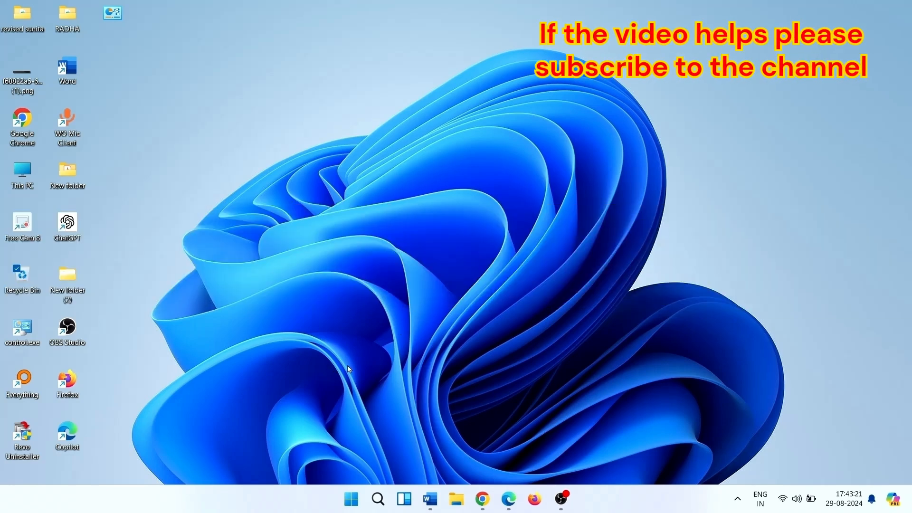
mouse_move(343, 468)
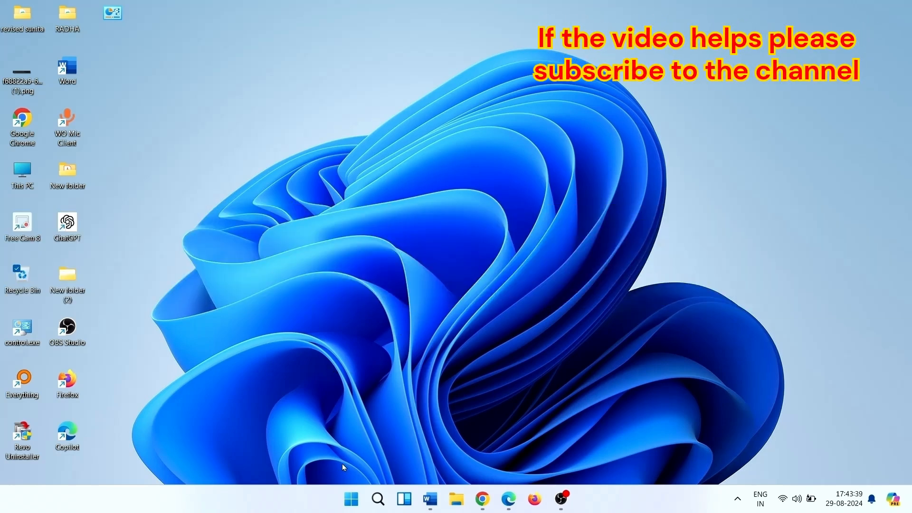
mouse_move(346, 485)
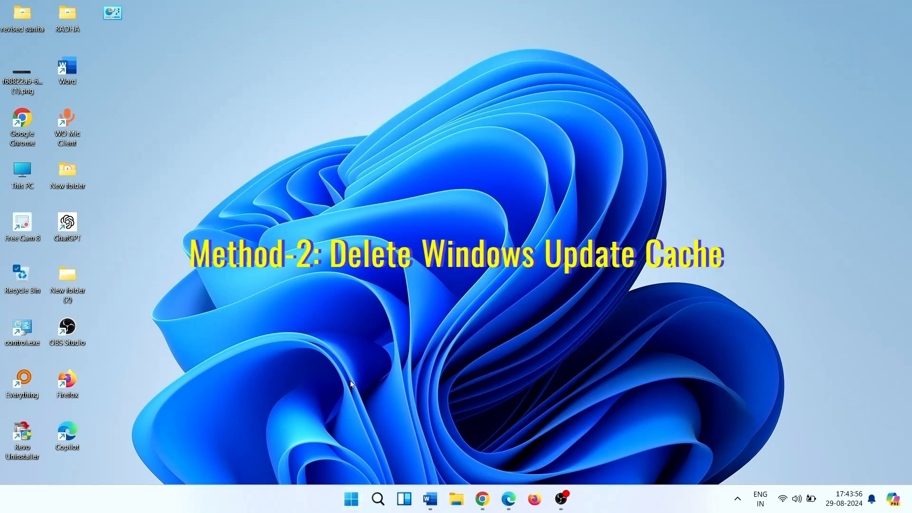
mouse_move(364, 425)
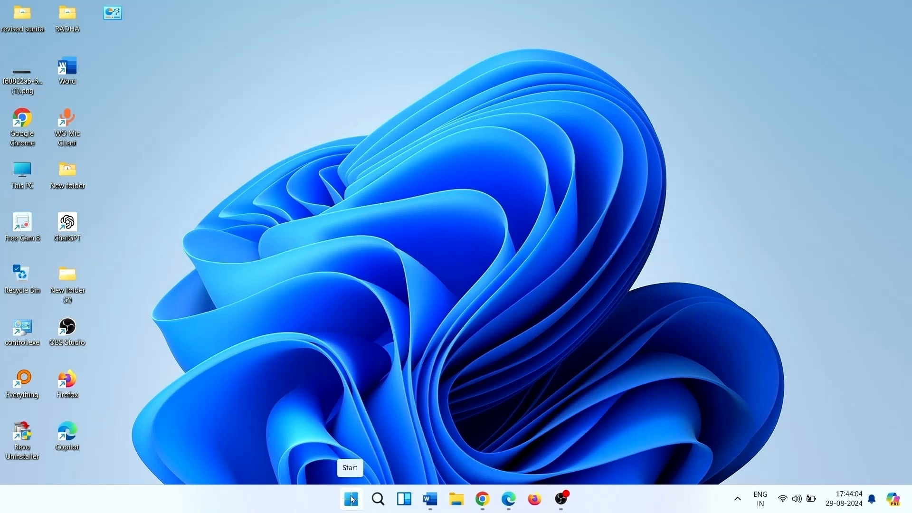
Navigate Start > Settings > System > Troubleshoot > Other troubleshooters and run the Windows Update troubleshooter.
click(350, 498)
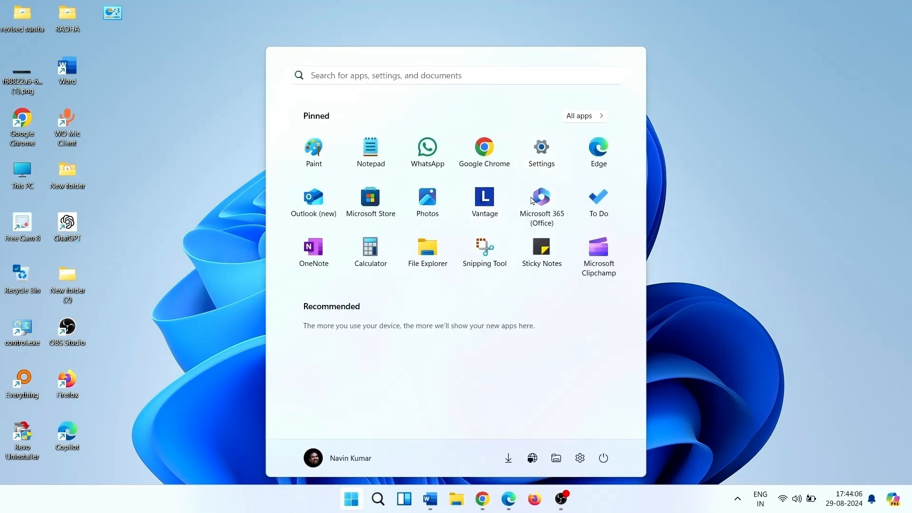
click(540, 148)
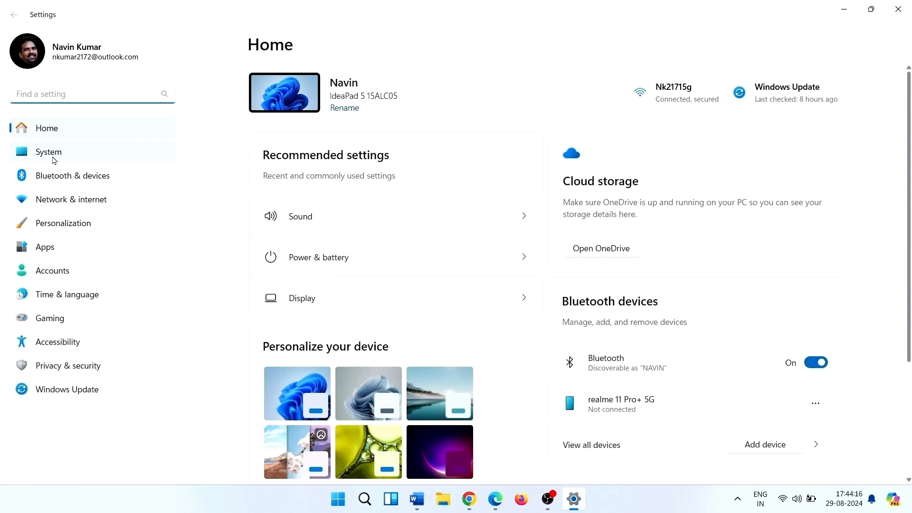
click(49, 152)
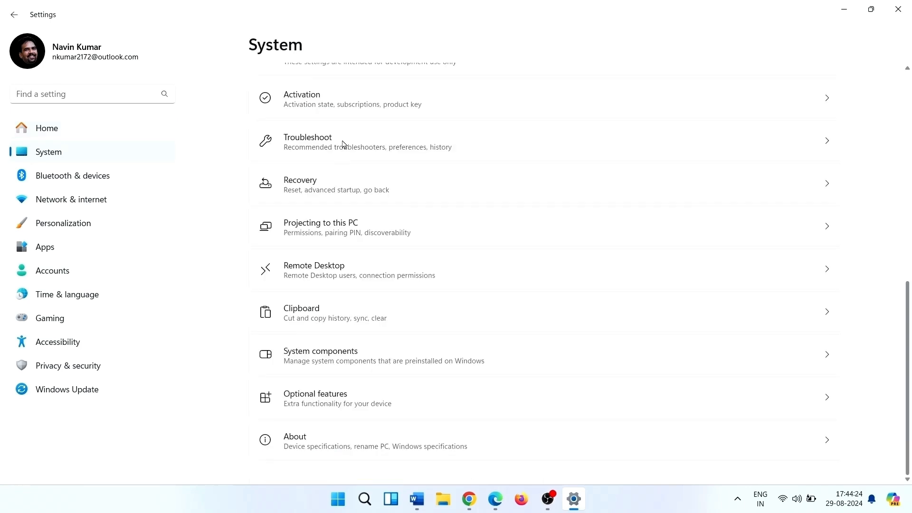
click(307, 141)
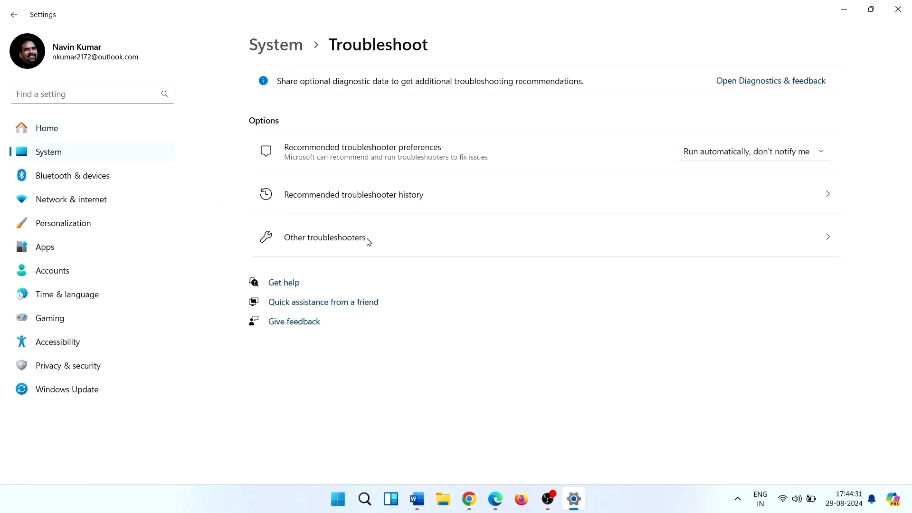
click(324, 237)
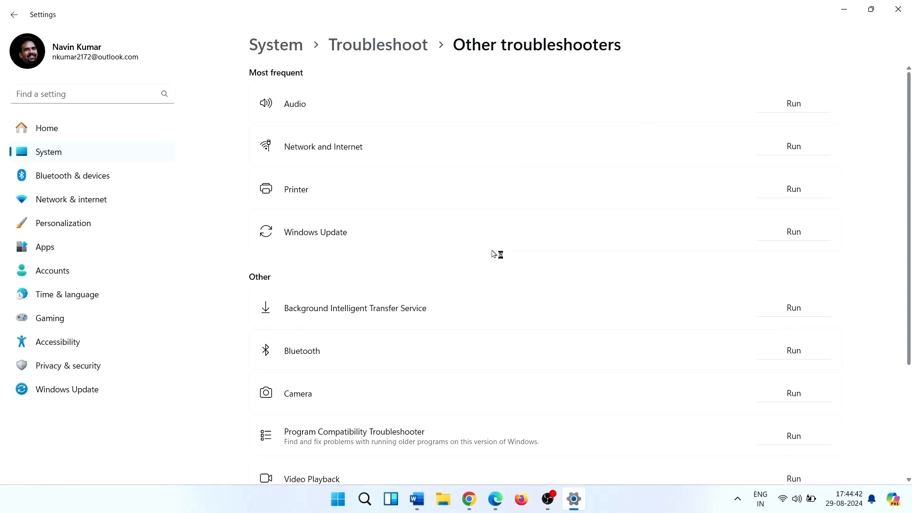
click(792, 231)
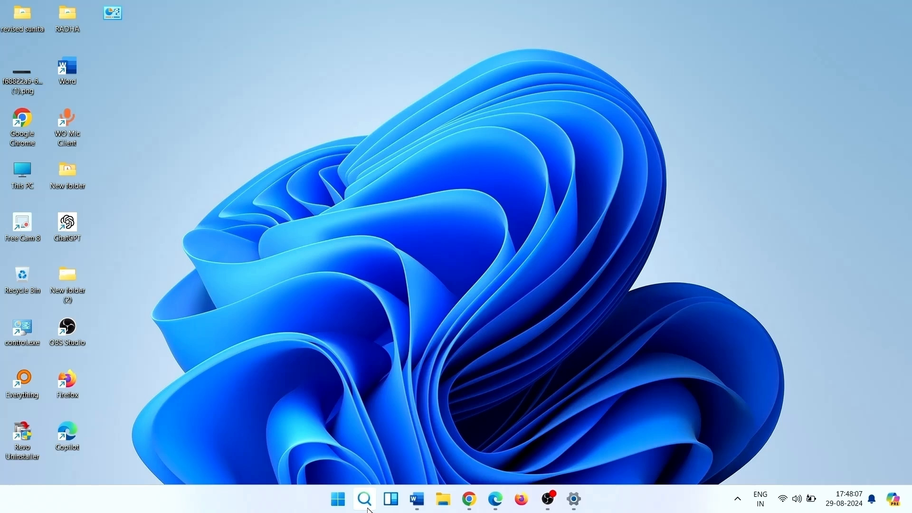
Search for CMD and launch Command Prompt as administrator.
click(364, 499)
text(CM)
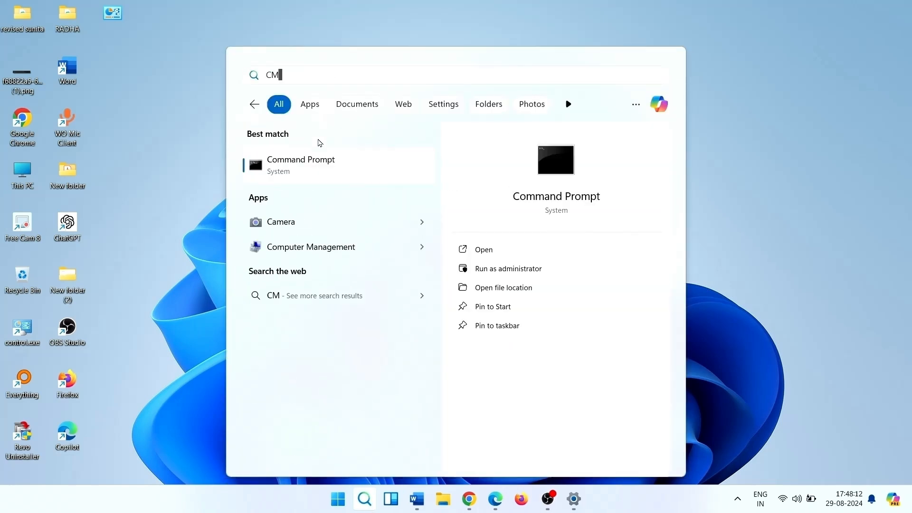
text(D)
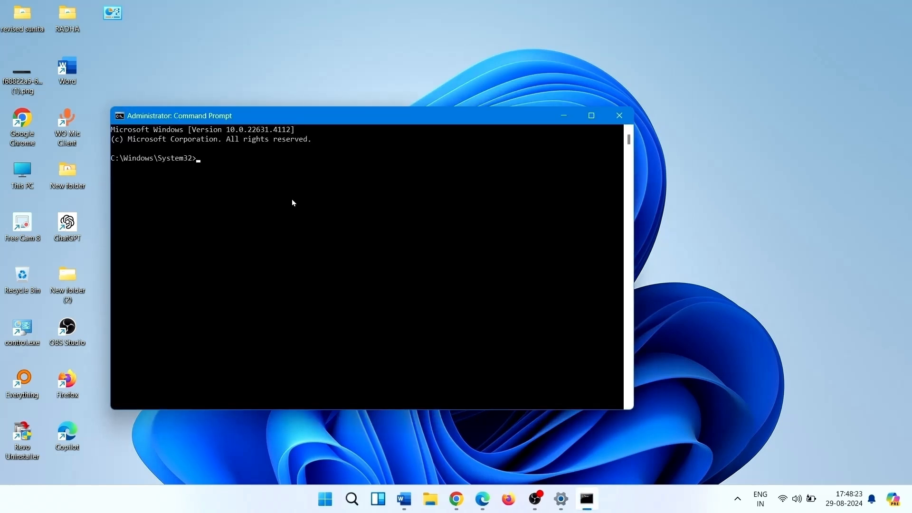
Run 'net stop wuauserv' and 'net stop bits' copied from Notepad, then minimize the console.
click(600, 498)
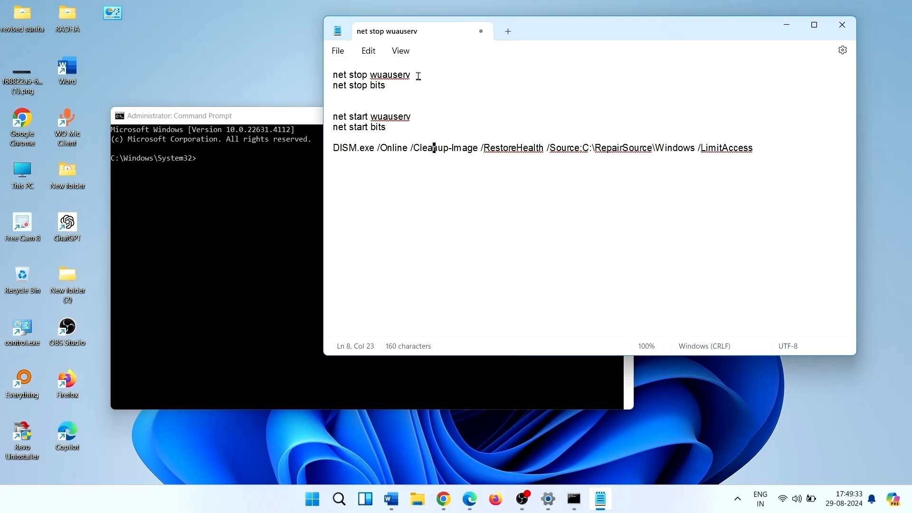
double_click(390, 74)
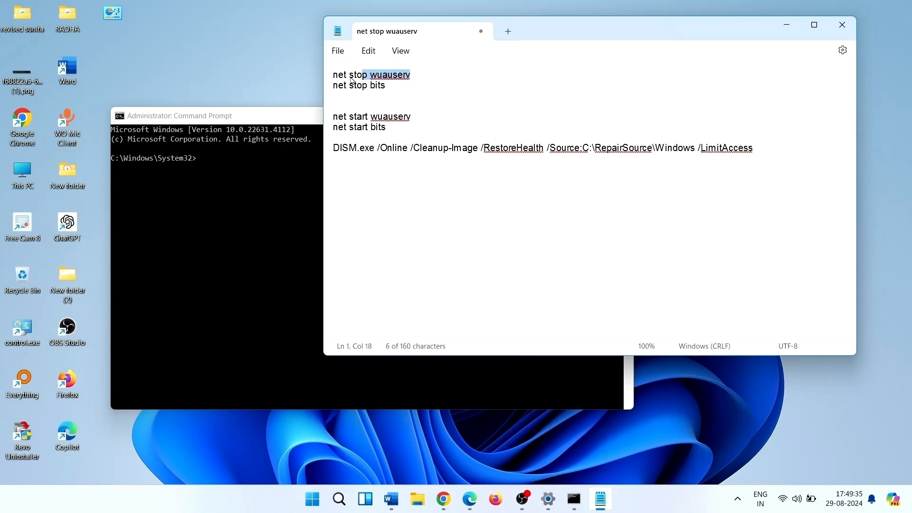
drag(409, 74, 332, 74)
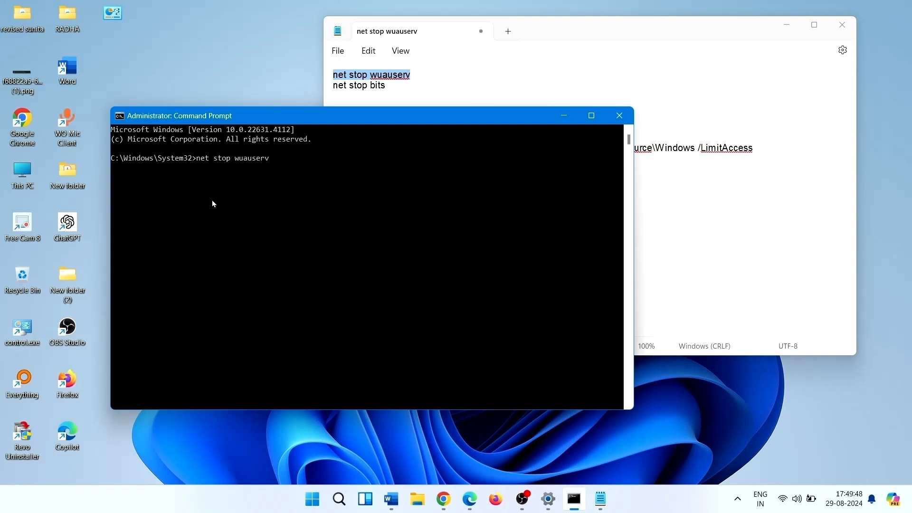
mouse_move(256, 216)
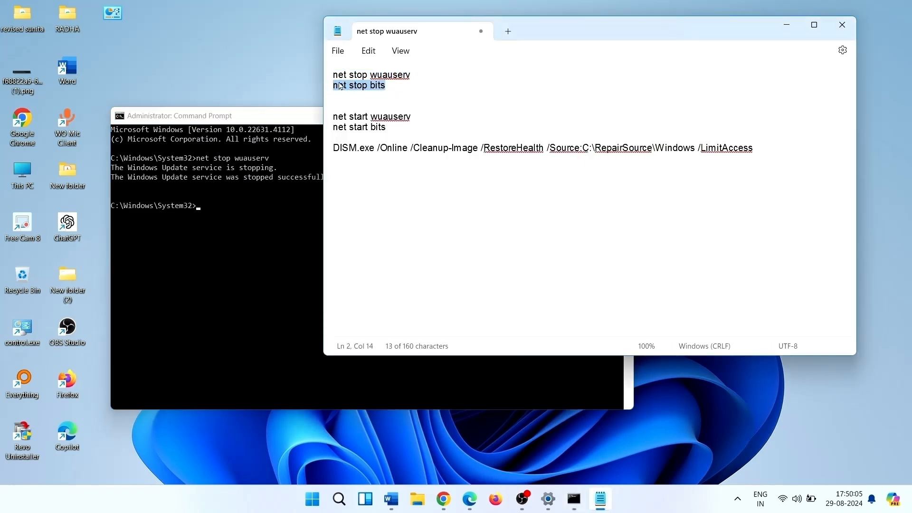
right_click(359, 84)
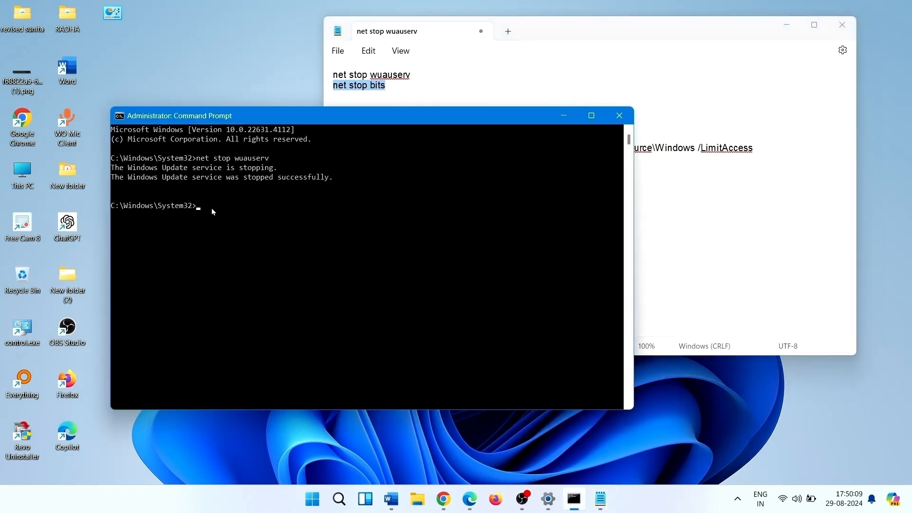
text(net stop bits)
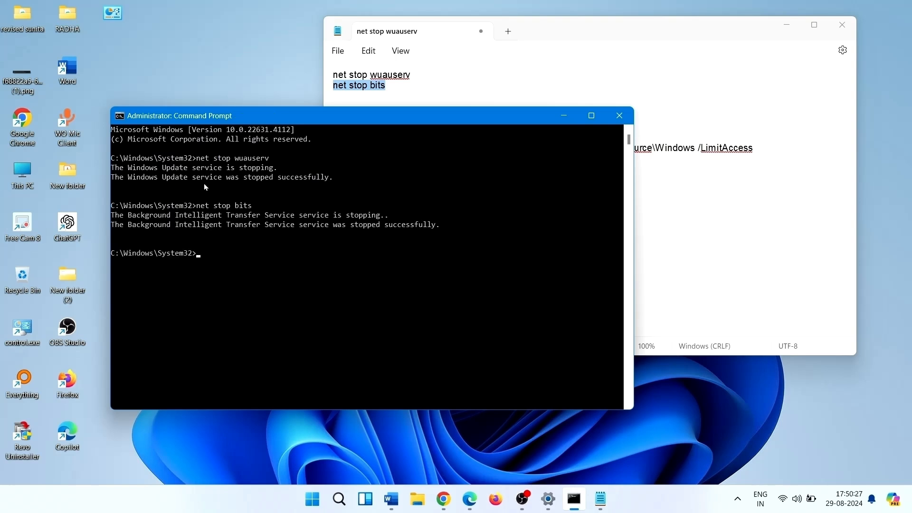
mouse_move(263, 288)
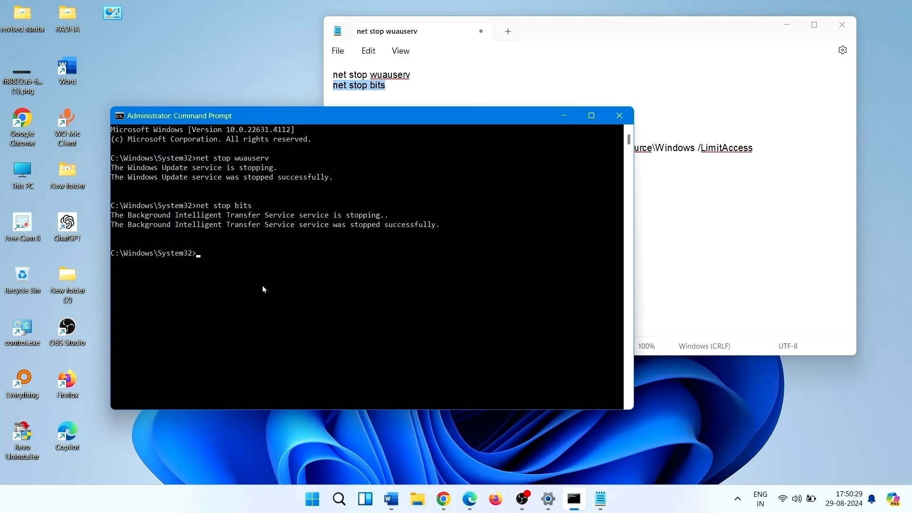
click(619, 115)
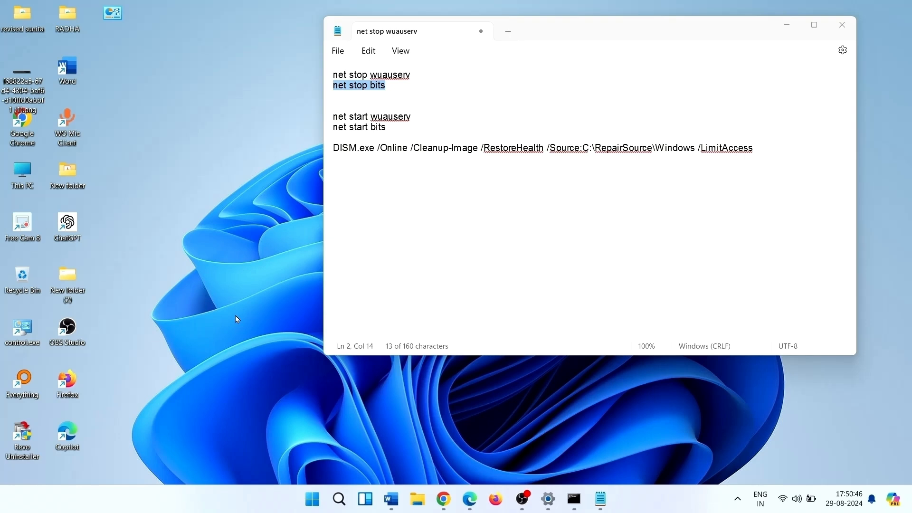
mouse_move(414, 480)
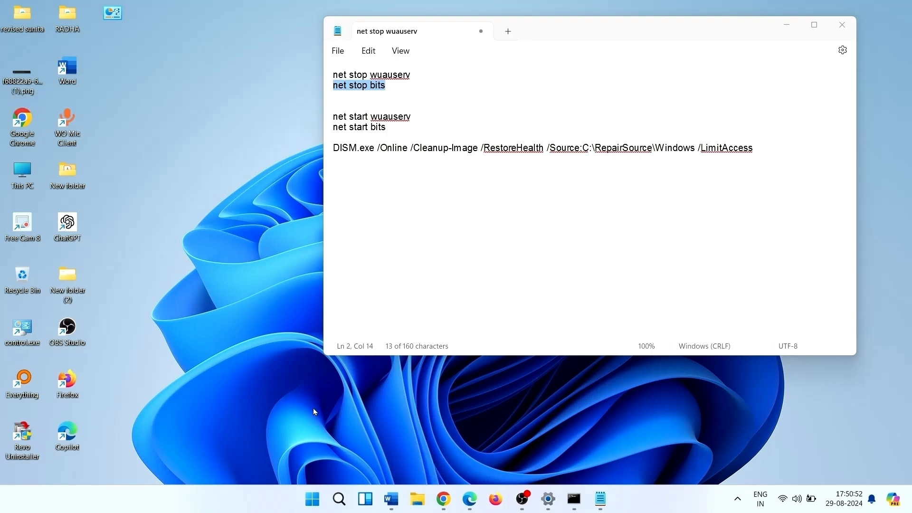
Browse to C:\Windows\SoftwareDistribution and delete all items inside it.
click(417, 502)
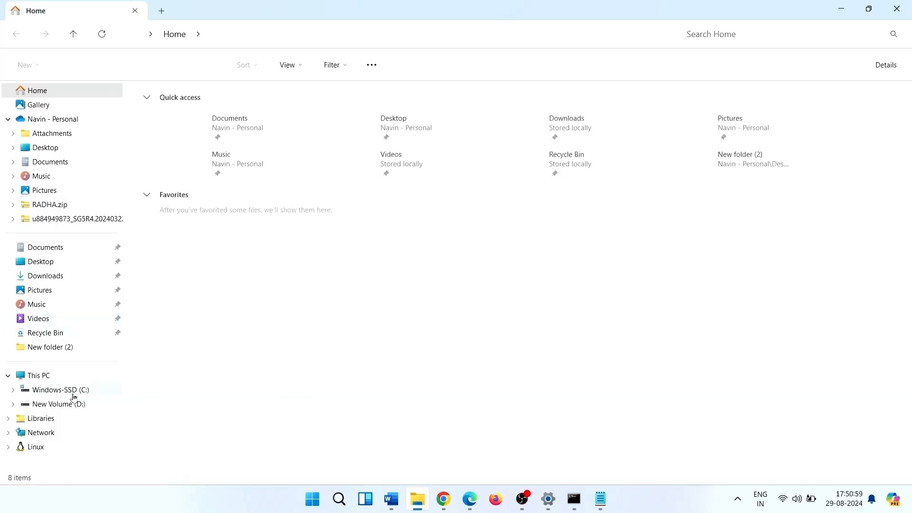
click(61, 393)
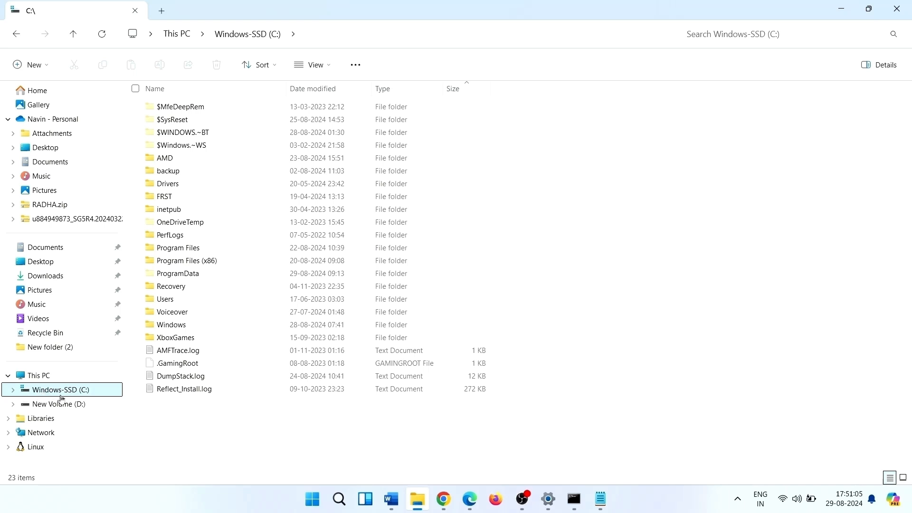
mouse_move(171, 325)
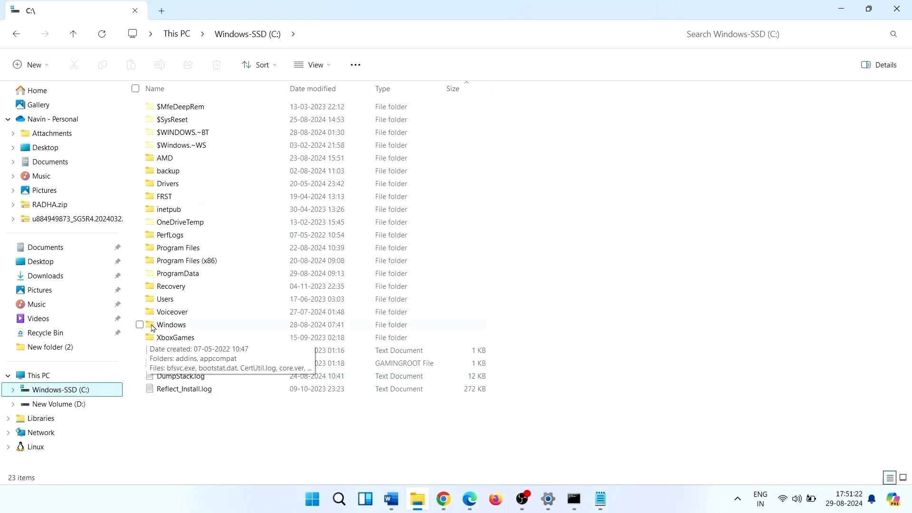
double_click(171, 325)
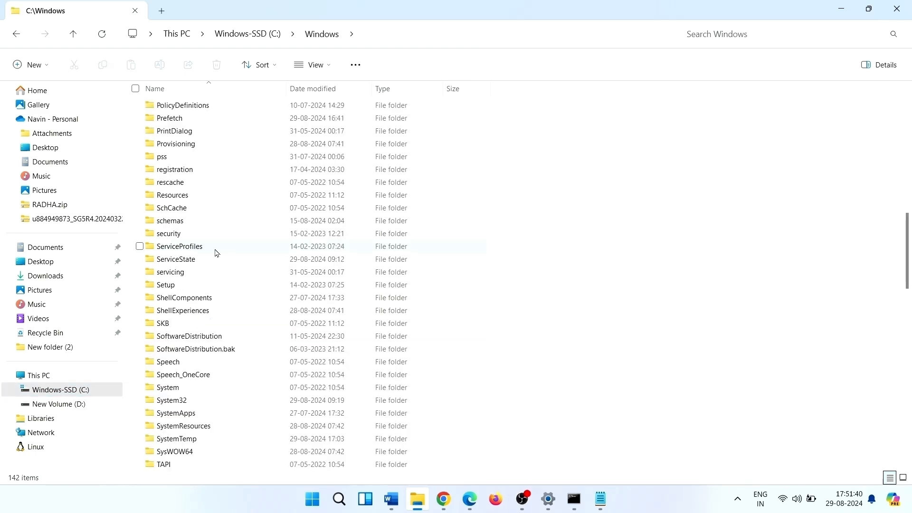
mouse_move(188, 338)
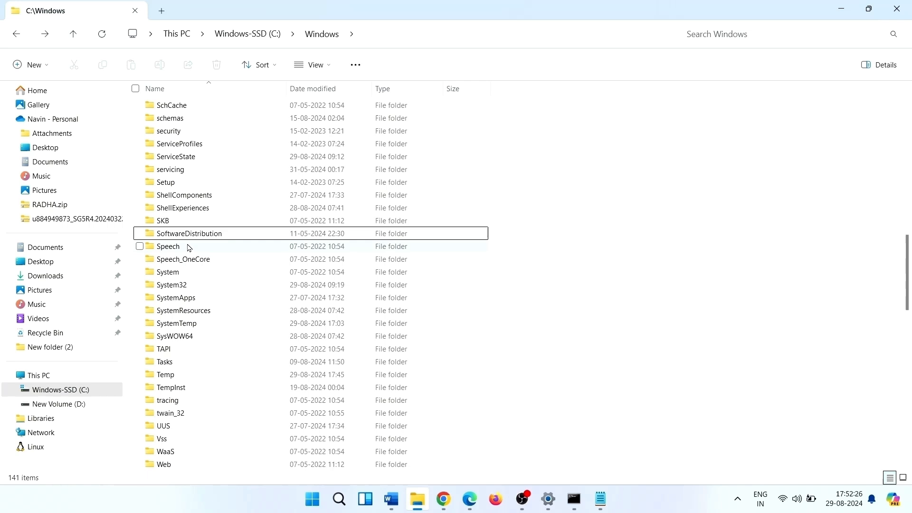
right_click(189, 234)
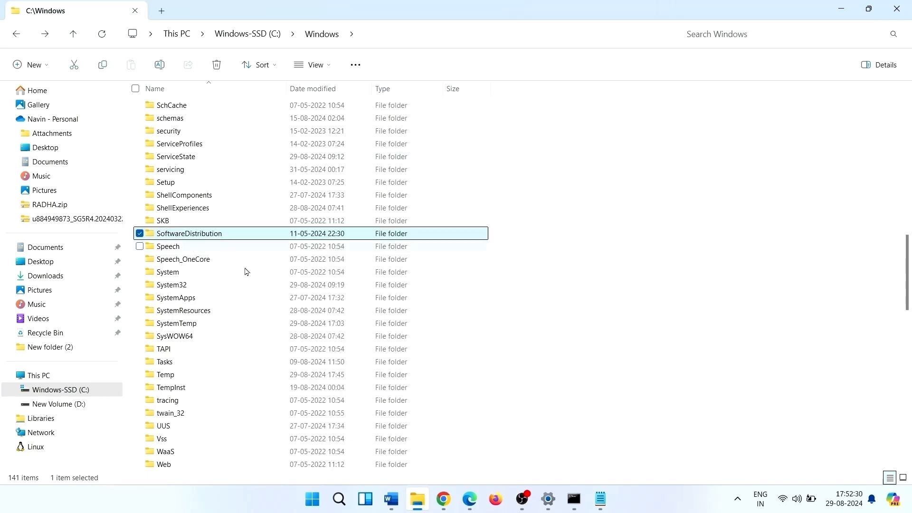
double_click(189, 234)
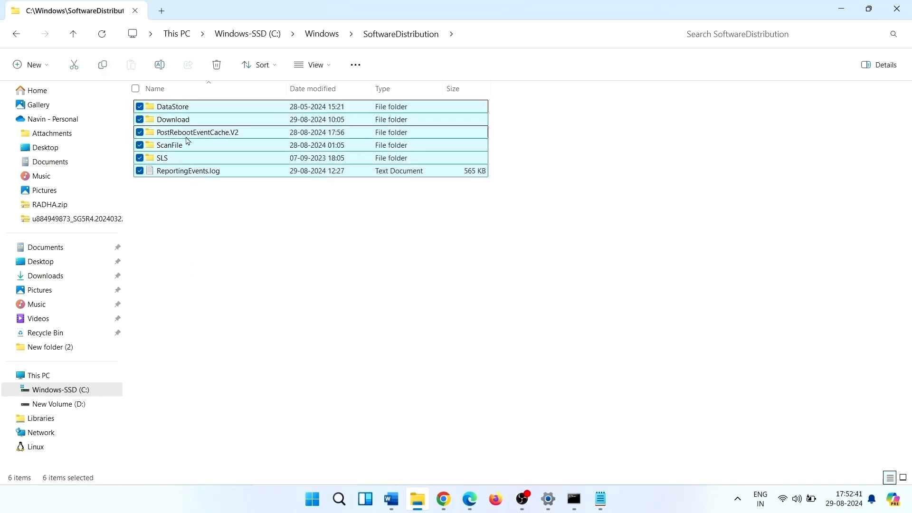
right_click(186, 142)
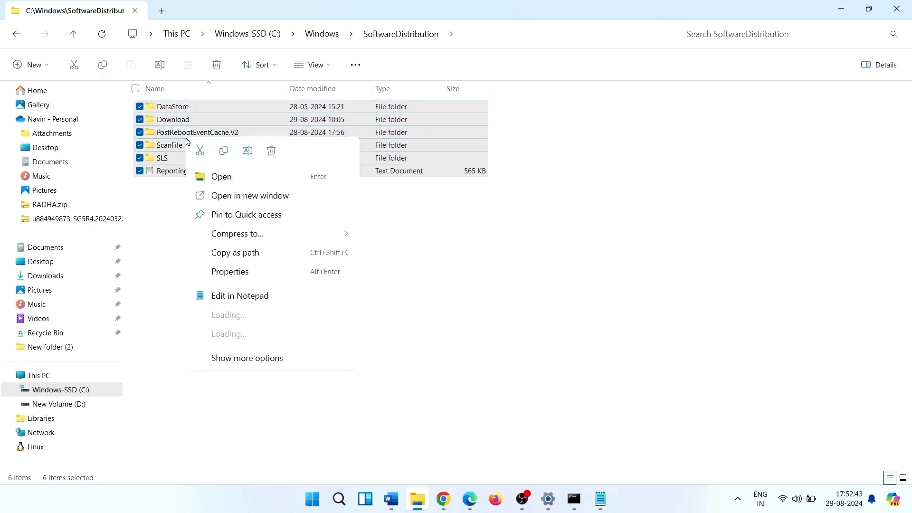
click(258, 305)
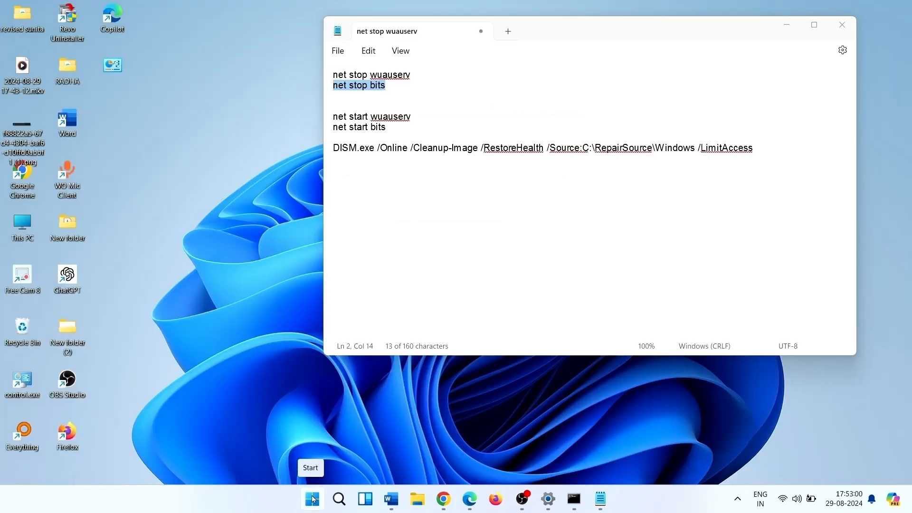
click(312, 498)
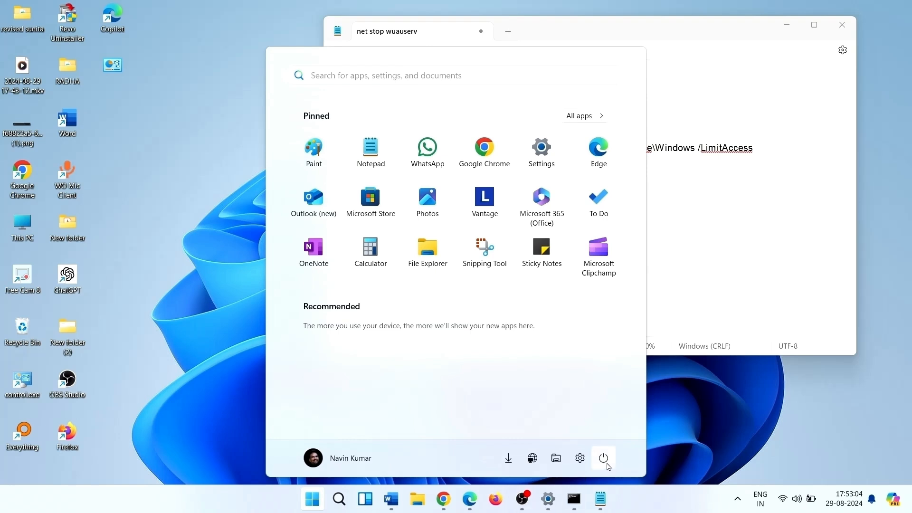
click(604, 458)
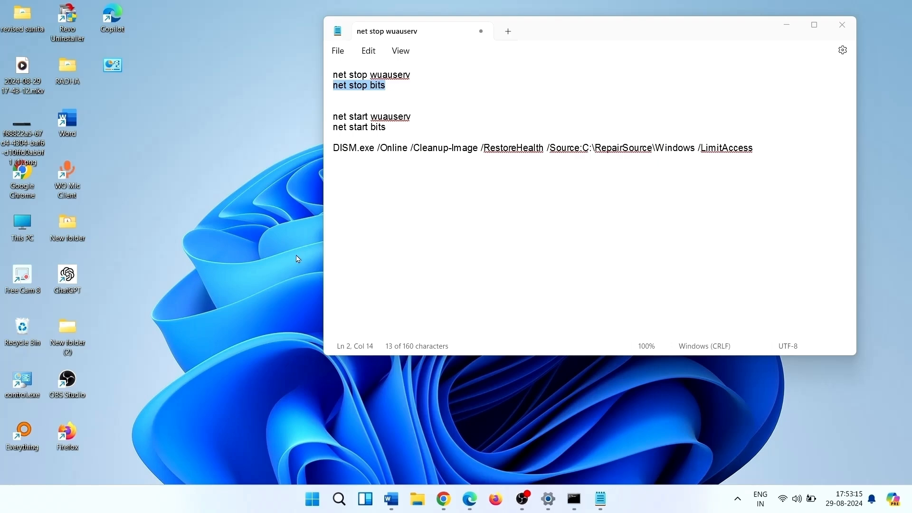
mouse_move(338, 499)
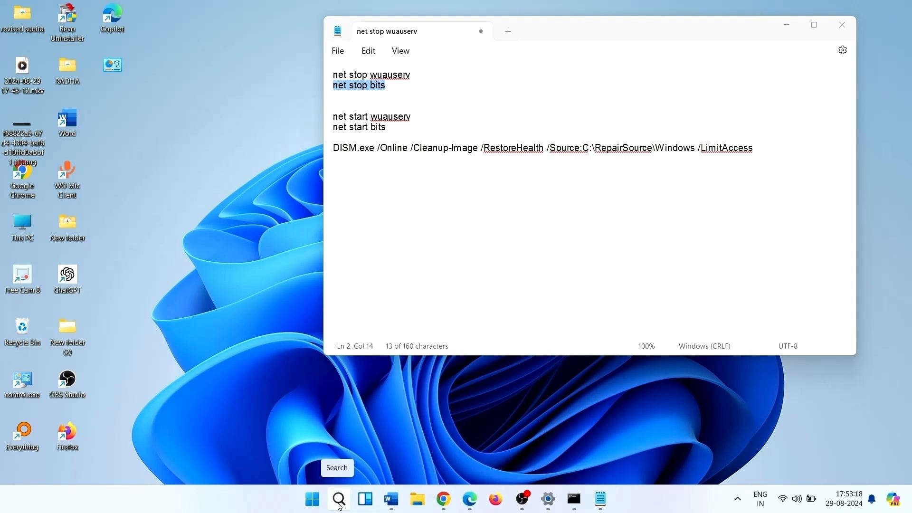
Search for cmd and launch Command Prompt as administrator.
click(338, 499)
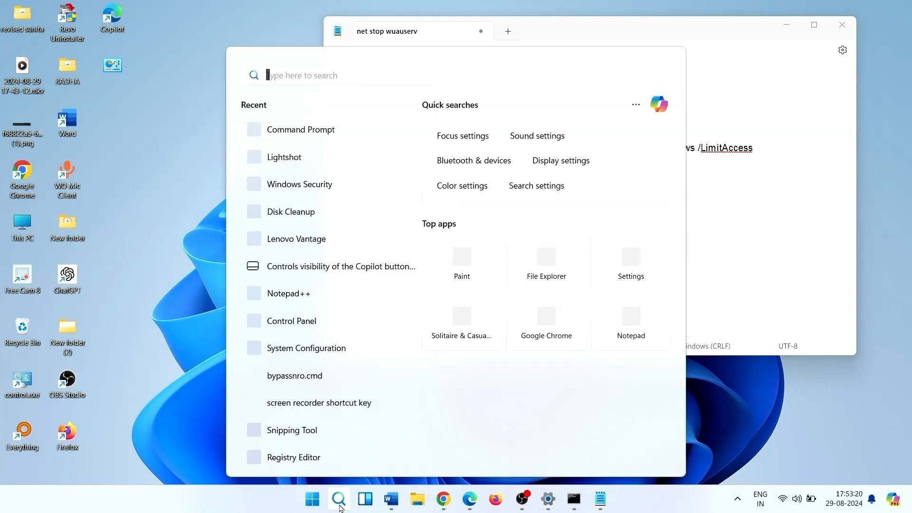
text(cmd)
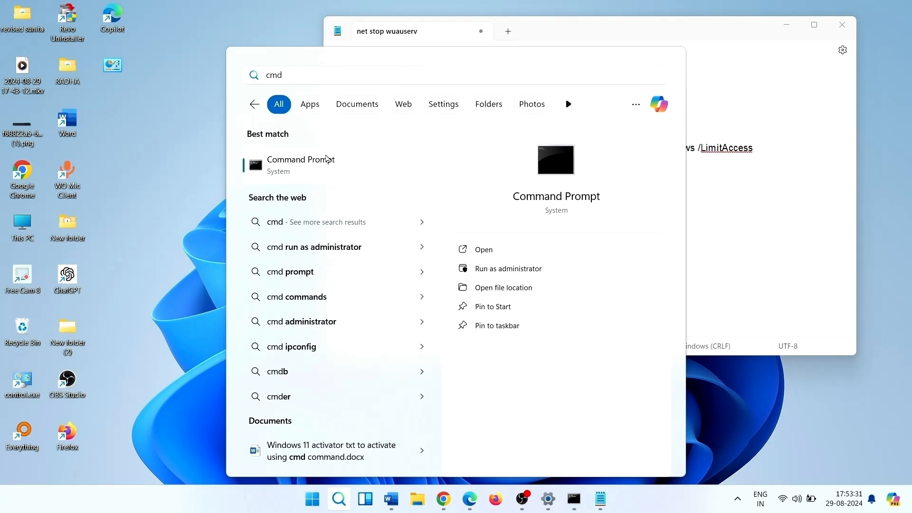
click(507, 268)
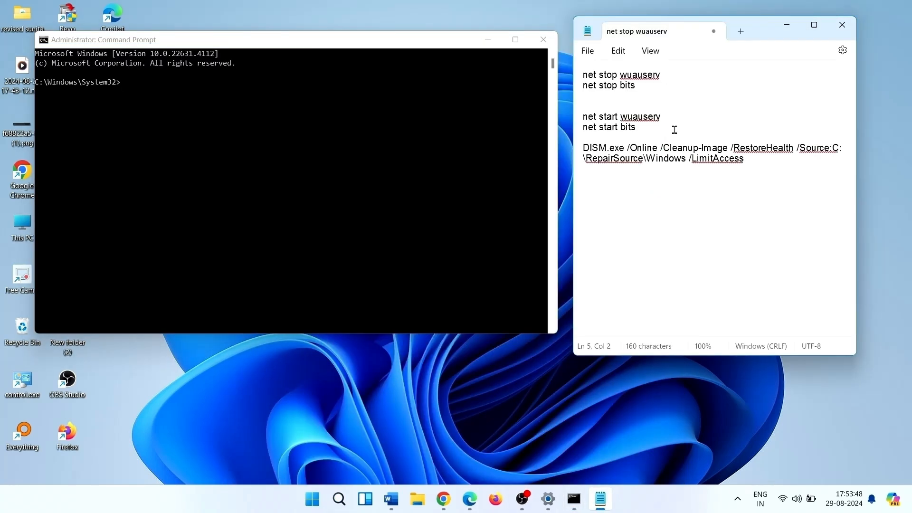
Run 'net start wuauserv' and 'net start bits' copied from the Notepad notes.
drag(585, 116, 638, 127)
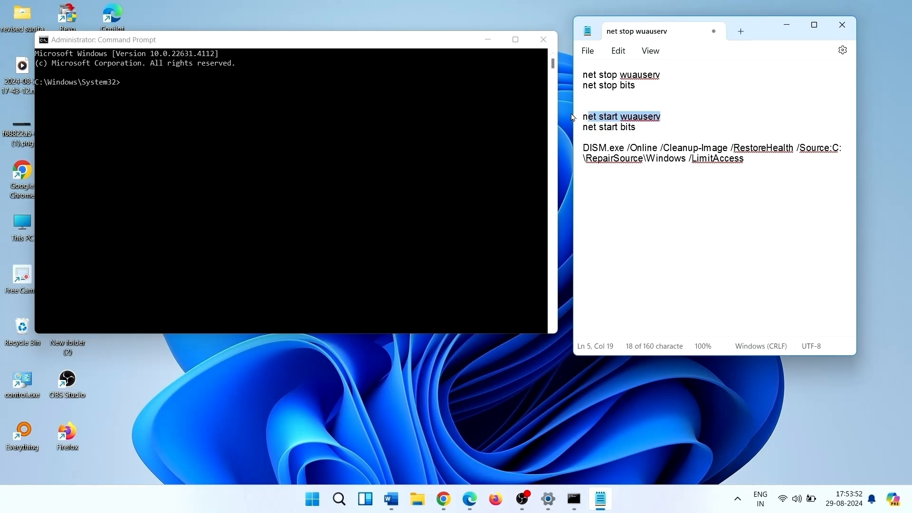
right_click(622, 116)
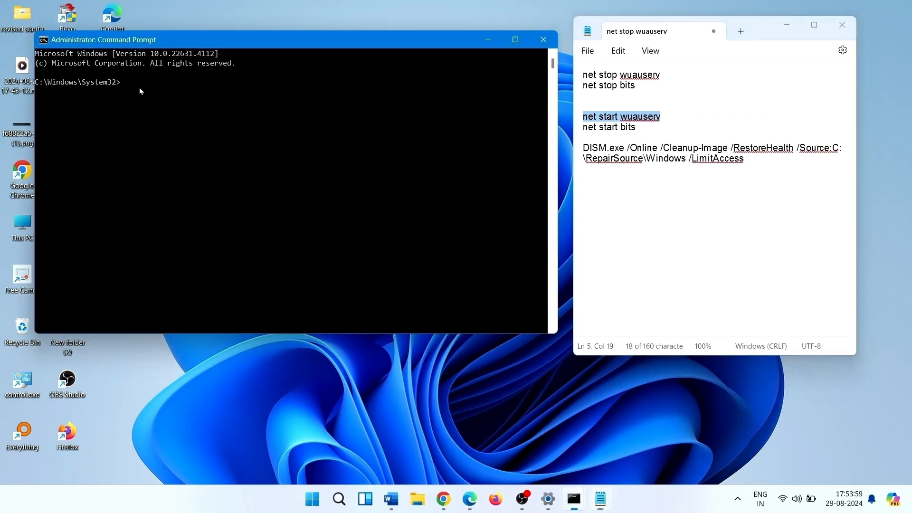
text(net start wuauserv)
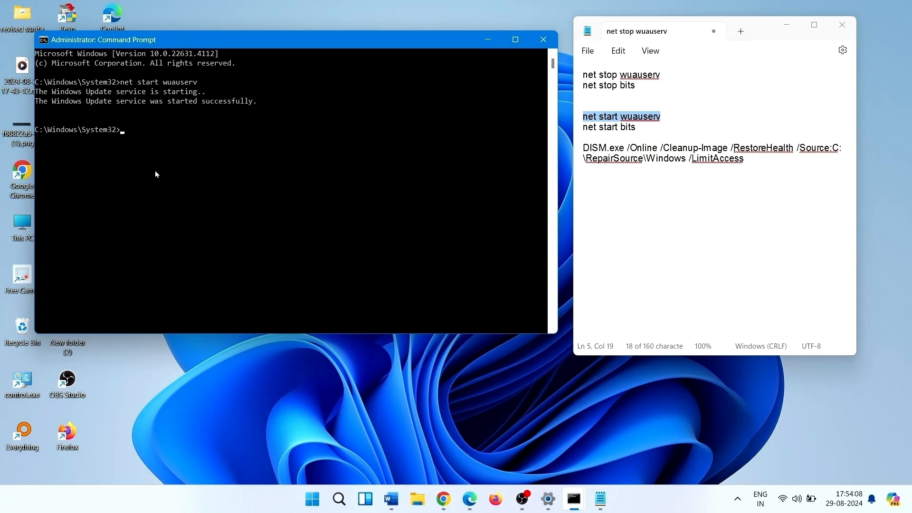
right_click(608, 126)
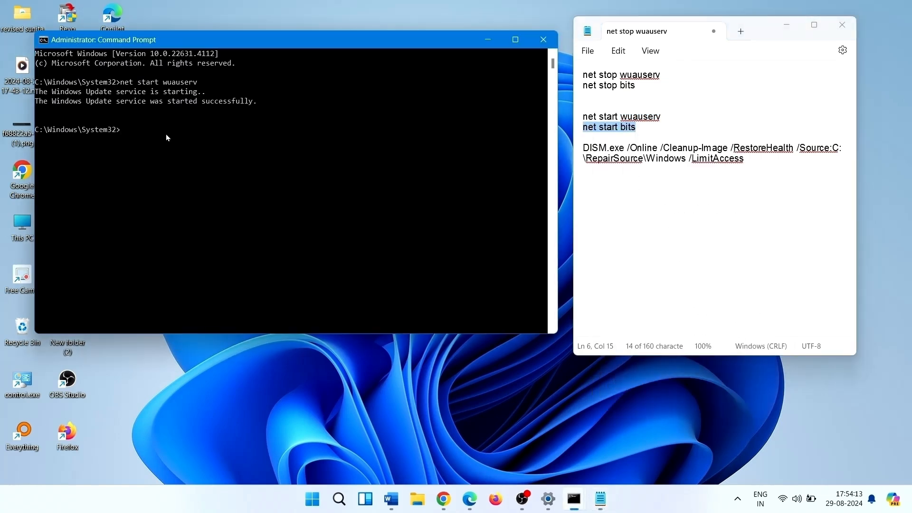
text(net start bits)
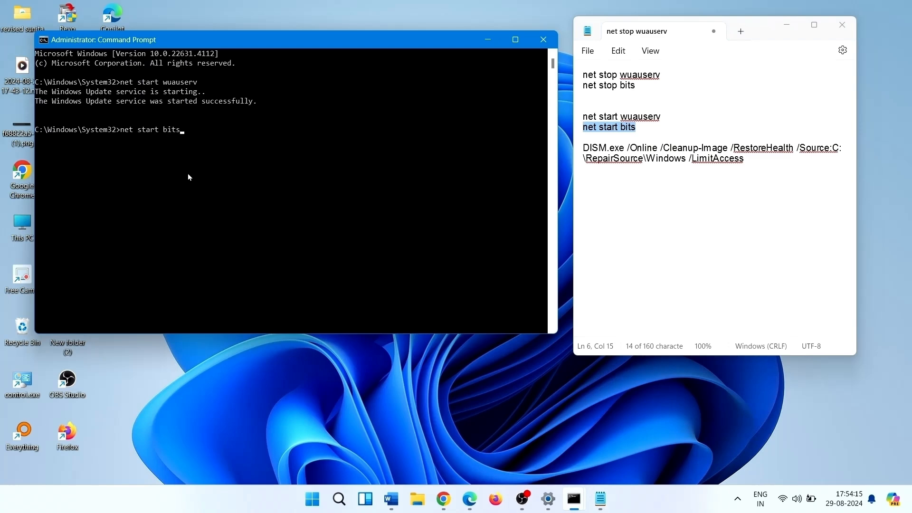
key(enter)
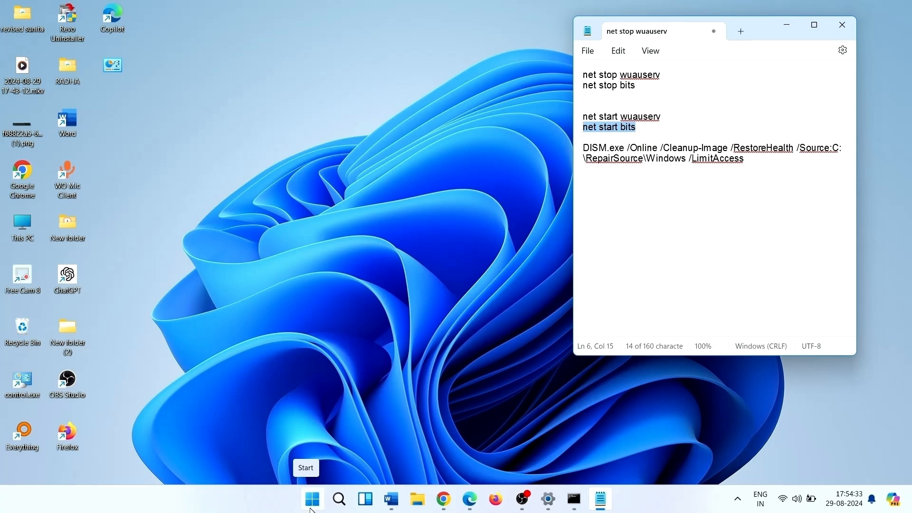
Go to Settings > Windows Update and check for new updates.
click(311, 499)
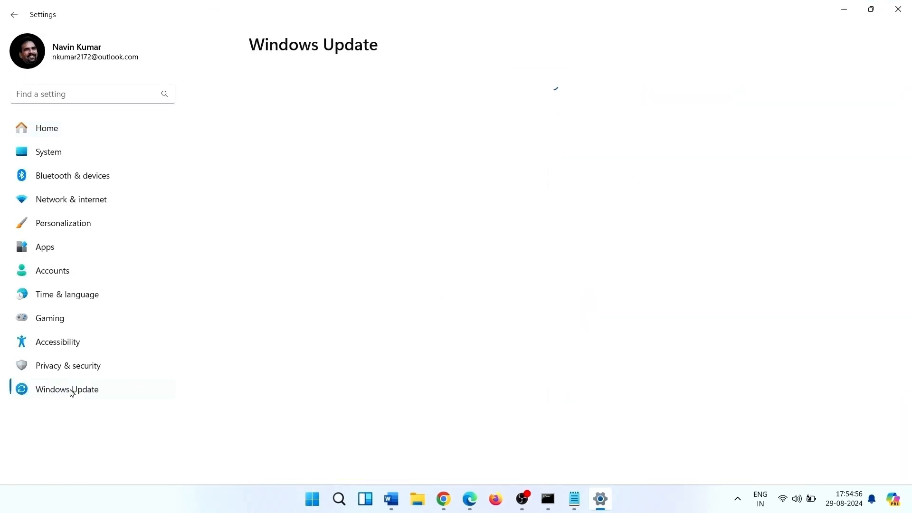
click(67, 389)
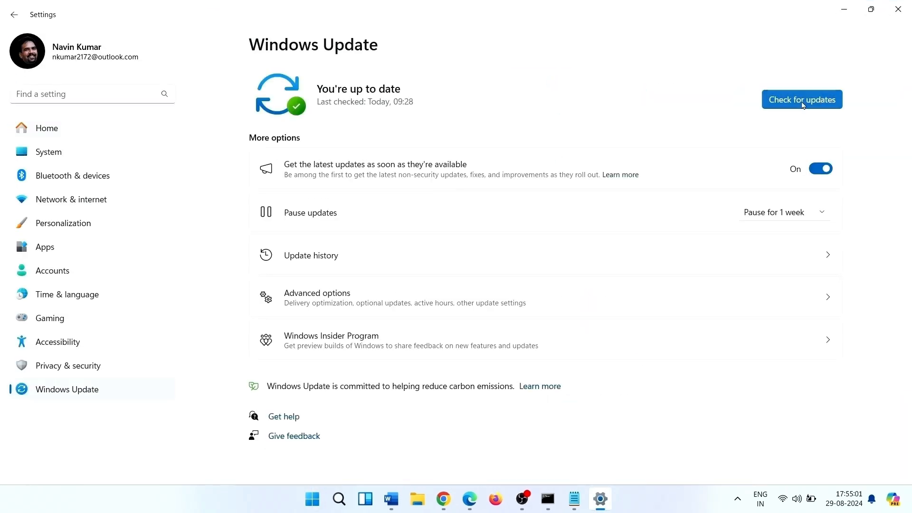
click(802, 100)
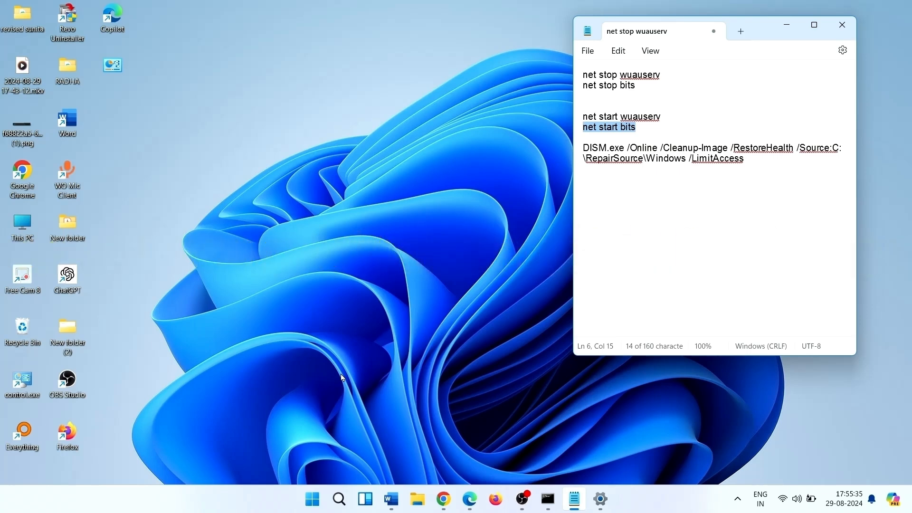
Download Wu_Reset2.0.zip from howto-connect.com and extract it in Downloads.
text(https://www.howto-connect.com/wp-content/uploads/2024/08/Wu_Reset2.0.zip)
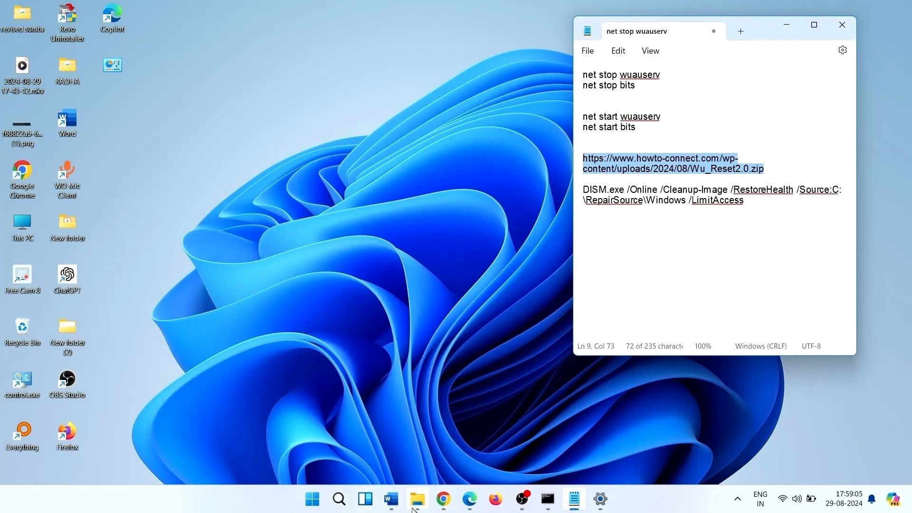
click(417, 499)
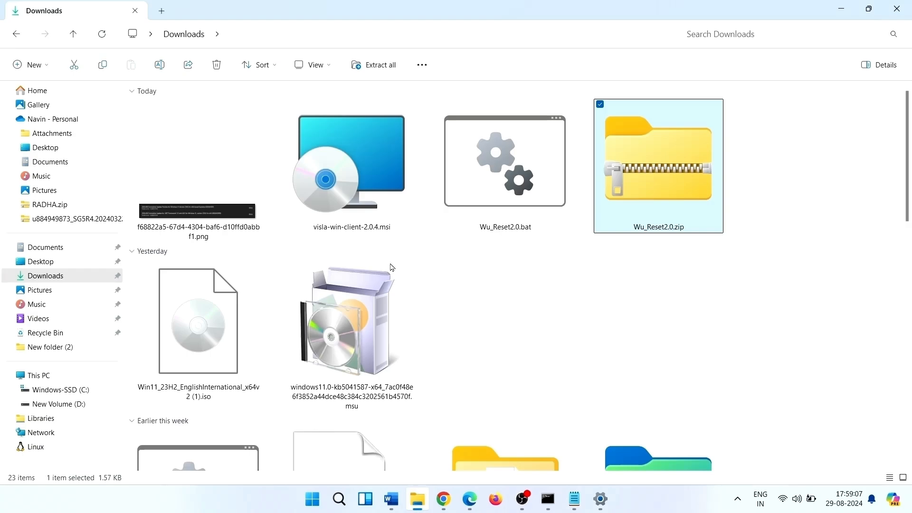
mouse_move(650, 163)
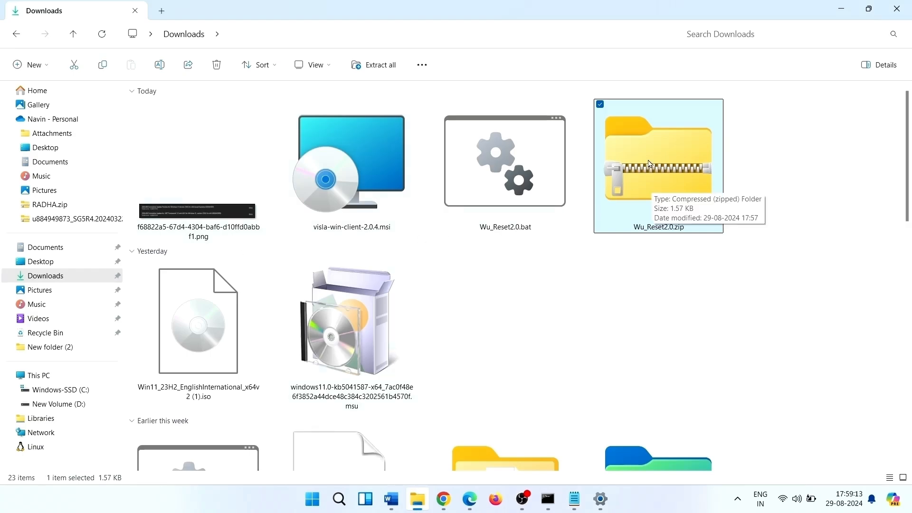
right_click(649, 162)
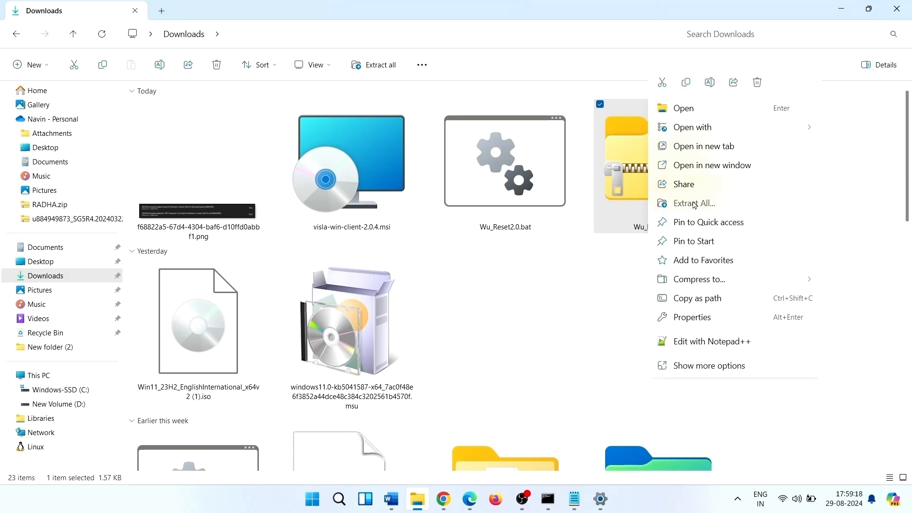
click(692, 204)
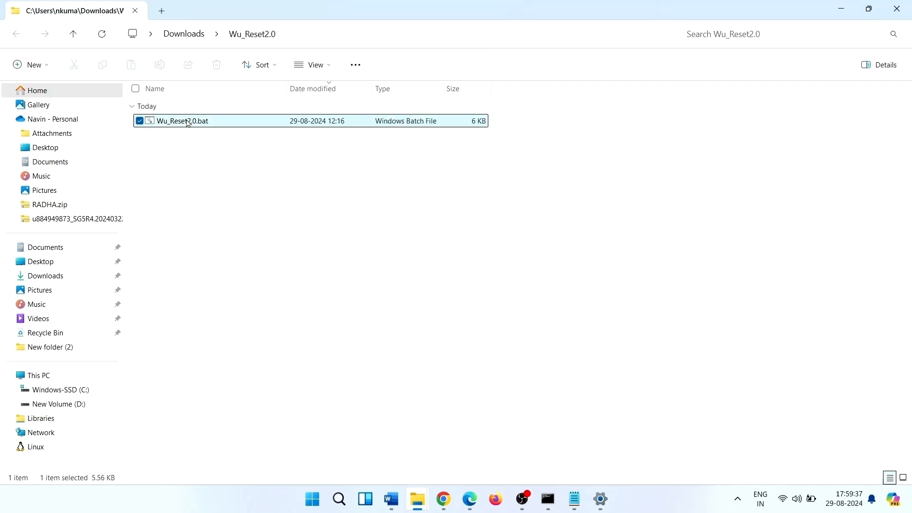
Run Wu_Reset2.0.bat as administrator, continue past its prompts, and close the finished window.
right_click(181, 121)
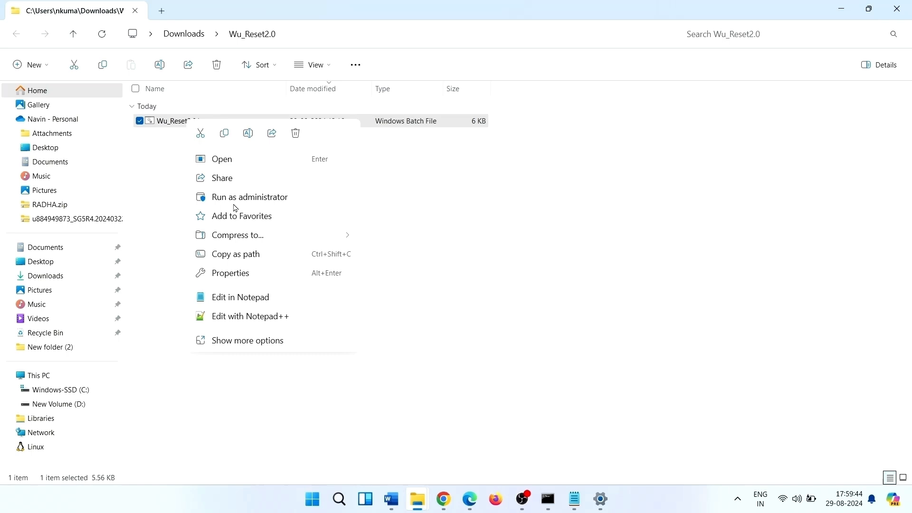
click(250, 196)
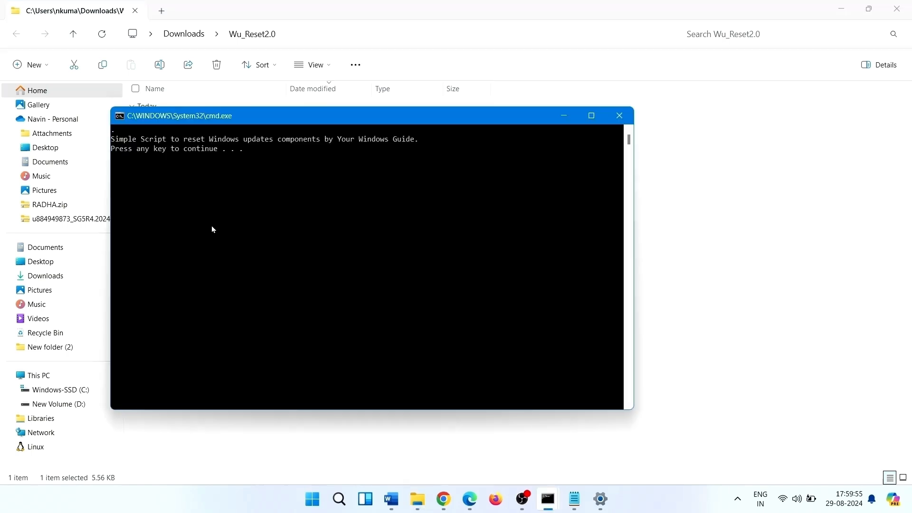
mouse_move(227, 223)
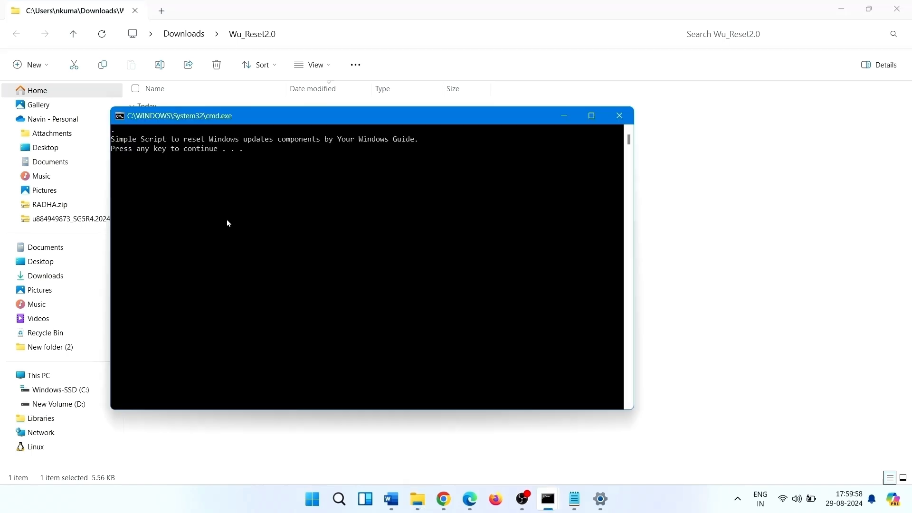
key(enter)
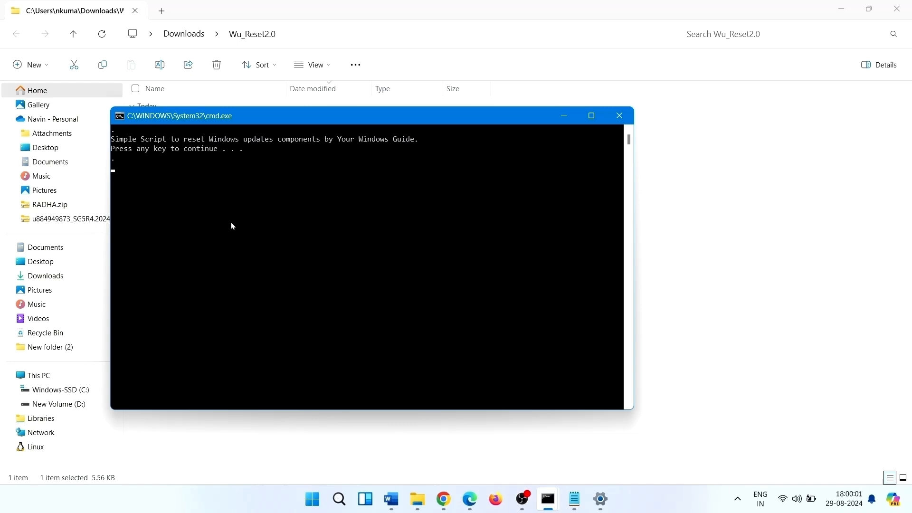
key(enter)
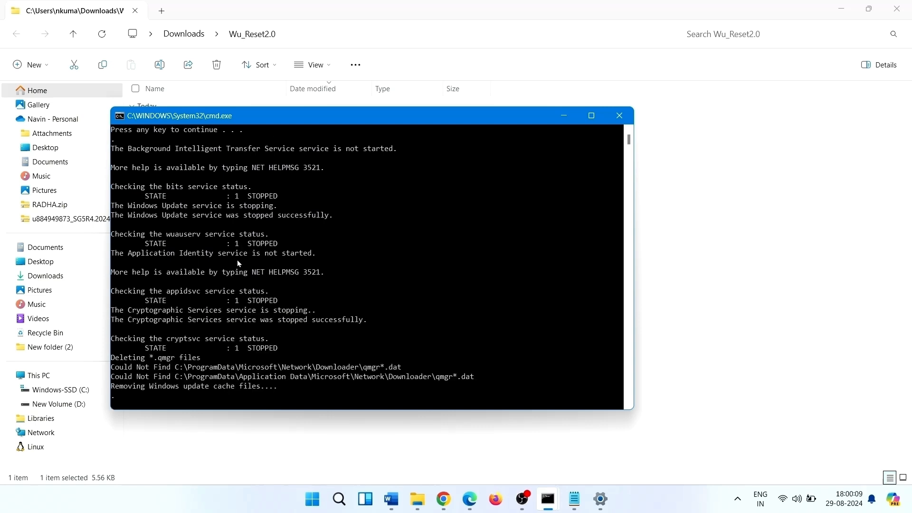
click(618, 115)
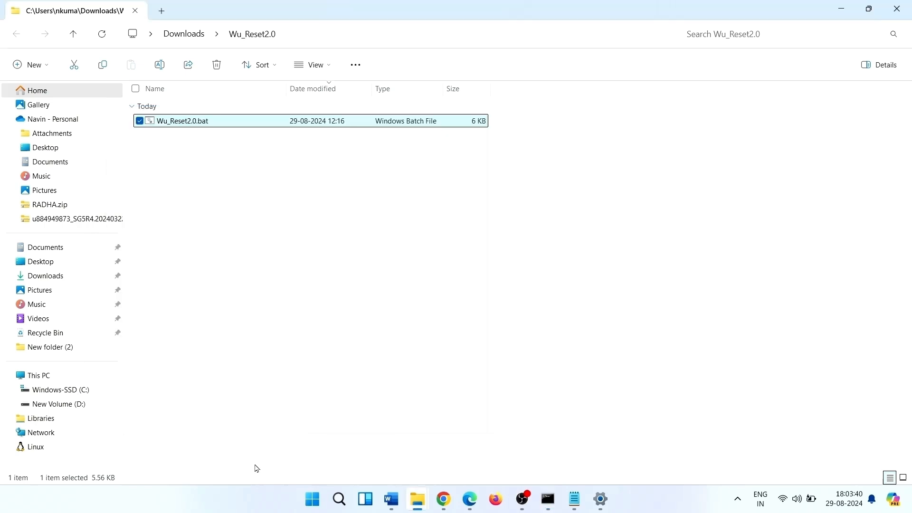
mouse_move(285, 399)
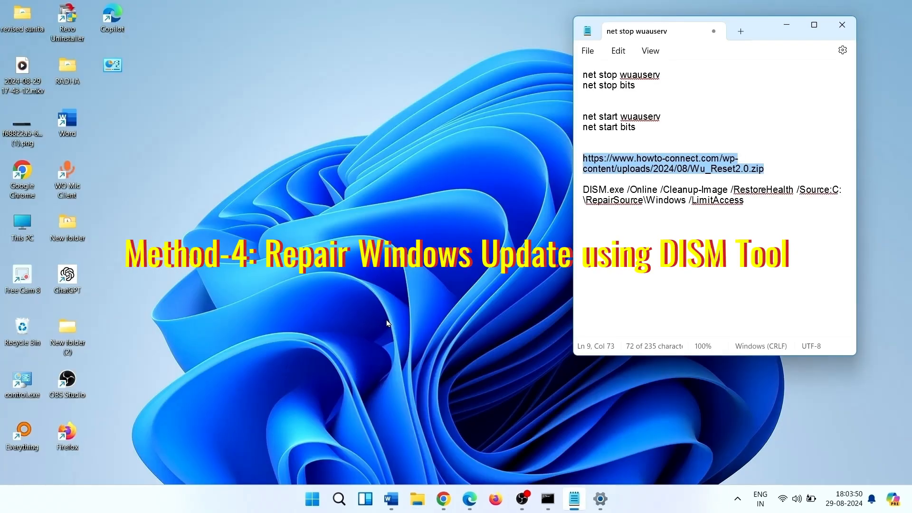
mouse_move(379, 333)
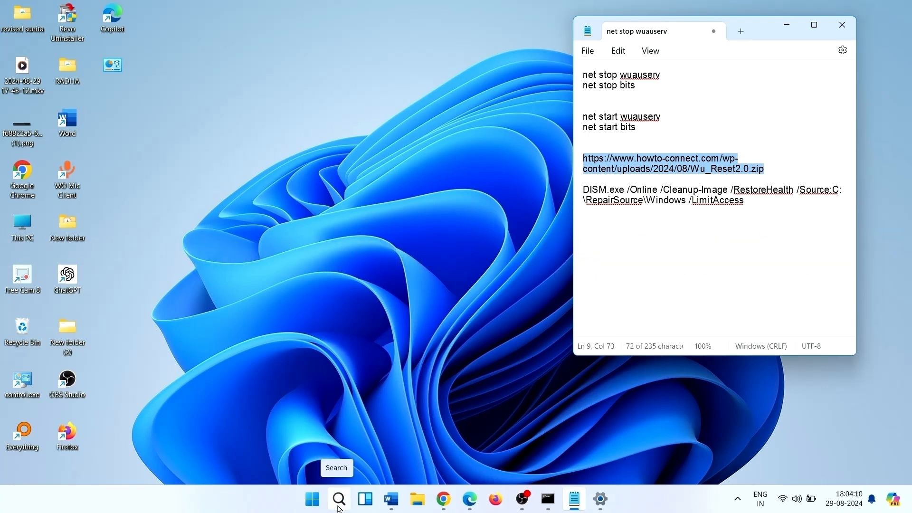
Search for 'cm' and launch a fresh administrator Command Prompt.
click(338, 498)
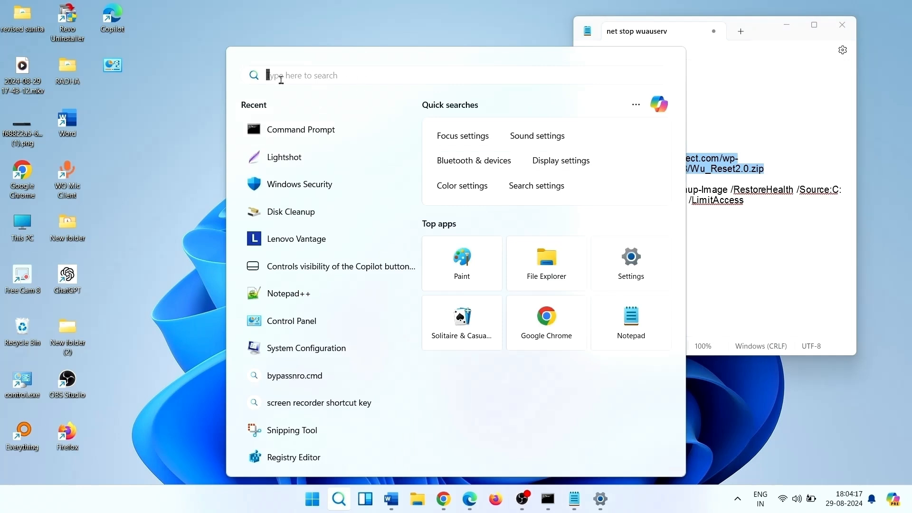
text(cm)
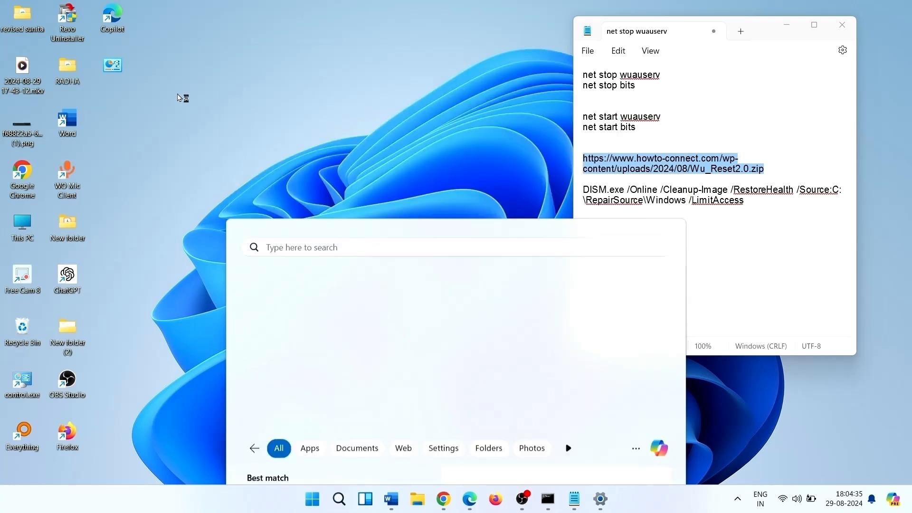
click(547, 499)
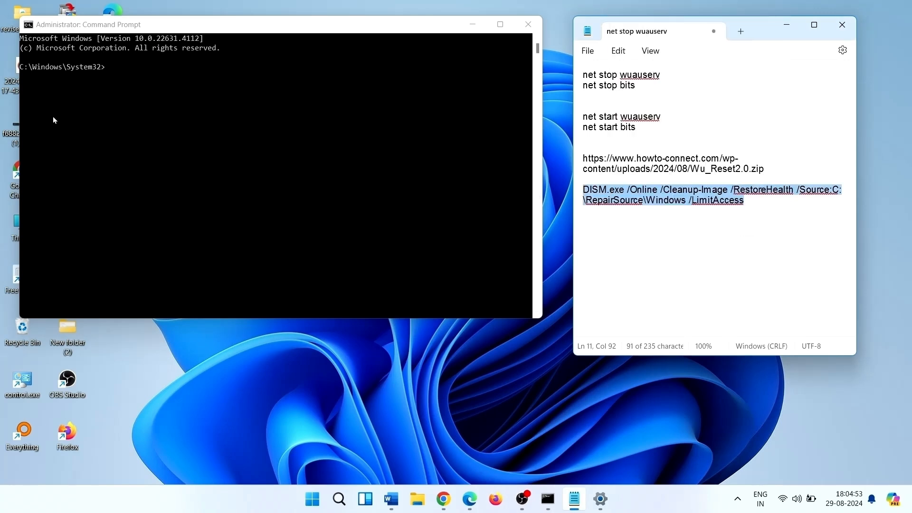
Run DISM.exe /Online /Cleanup-Image /RestoreHealth /Source:C:\RepairSource\Windows, then close the console.
text(DISM.exe /Online /Cleanup-Image /RestoreHealth /Source:C:\RepairSource\Windows /LimitAccess)
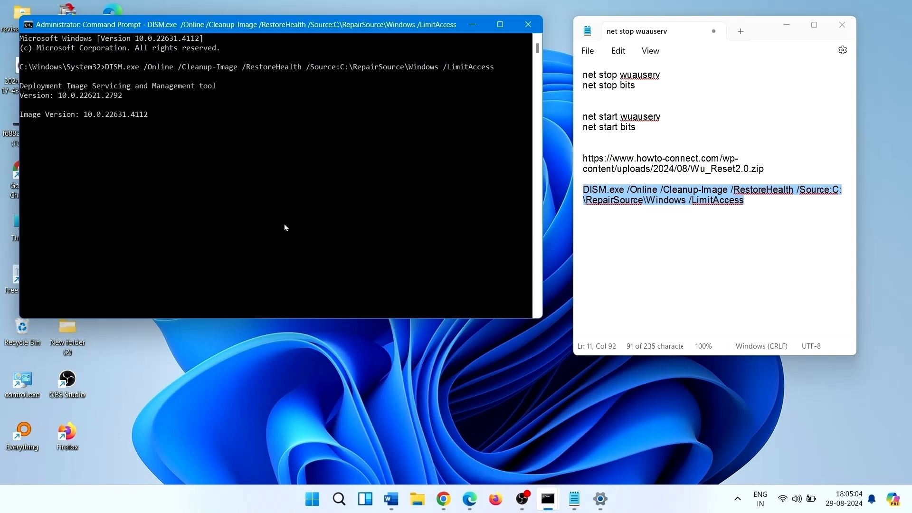
mouse_move(236, 231)
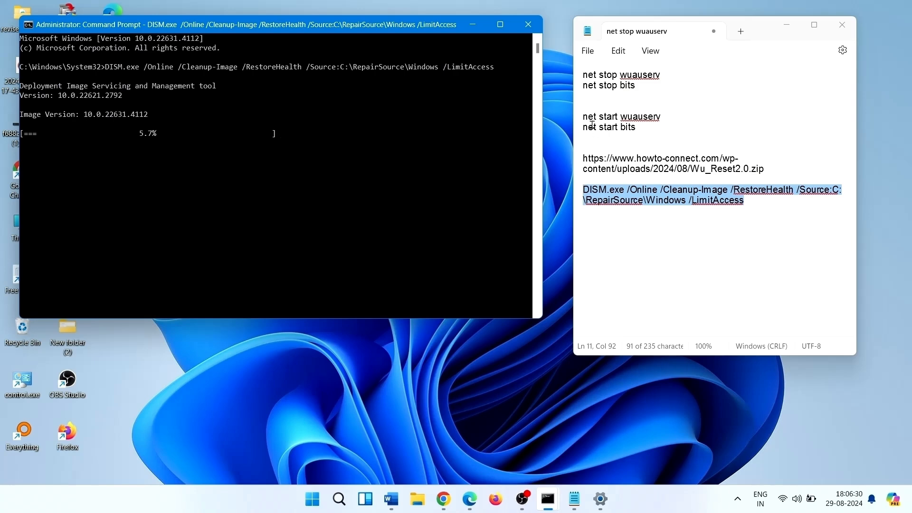
click(528, 24)
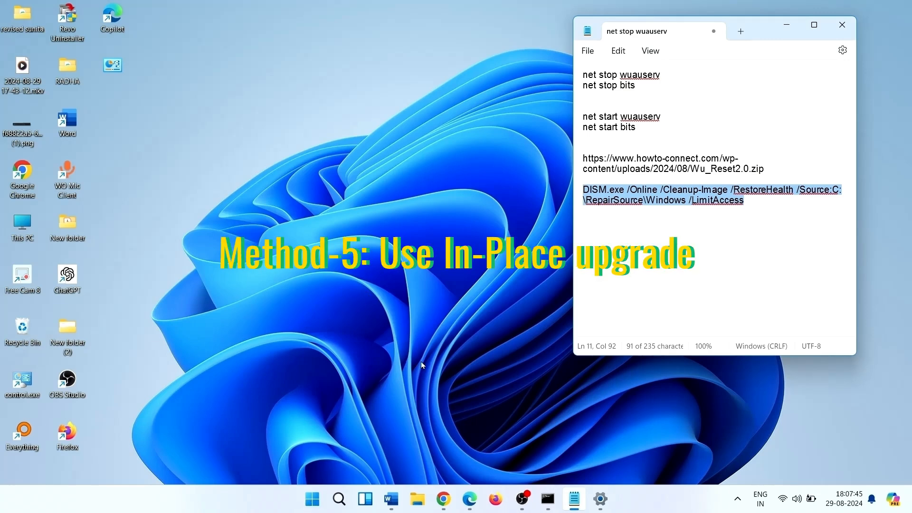
mouse_move(361, 322)
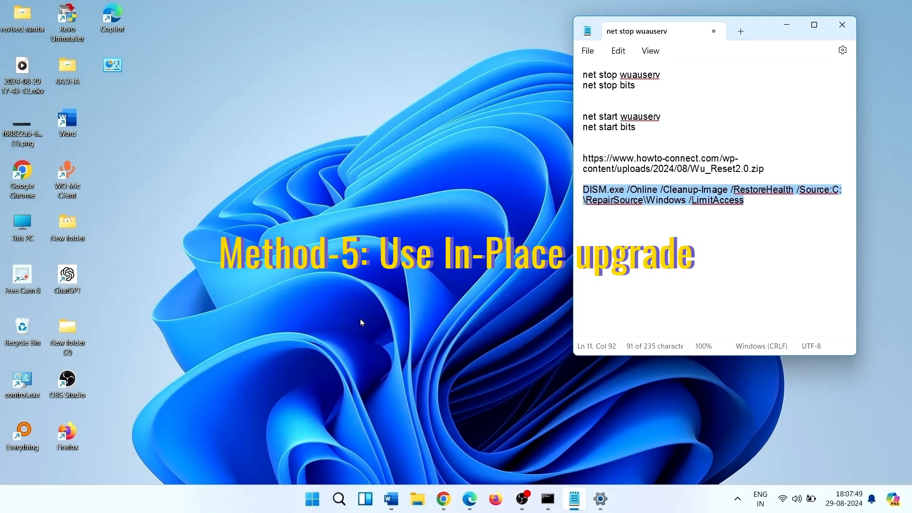
Launch Google Chrome from the taskbar to a new tab.
right_click(443, 499)
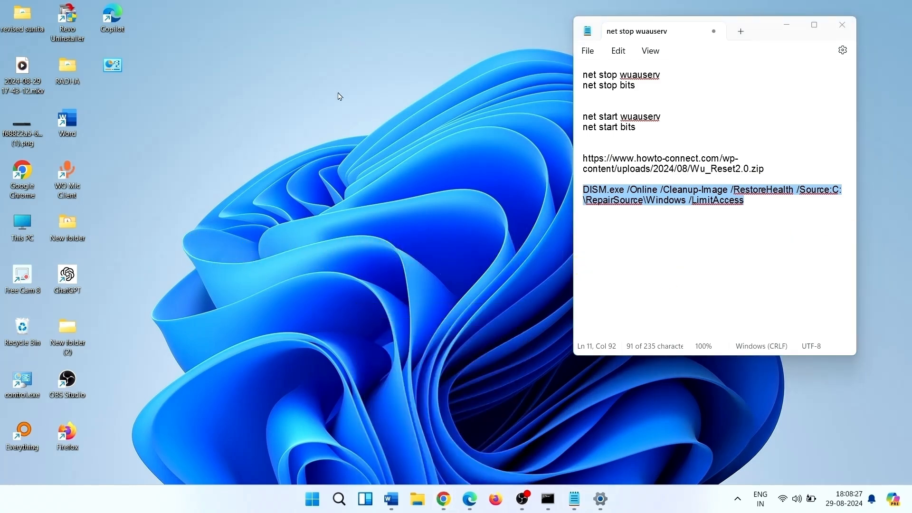
click(442, 498)
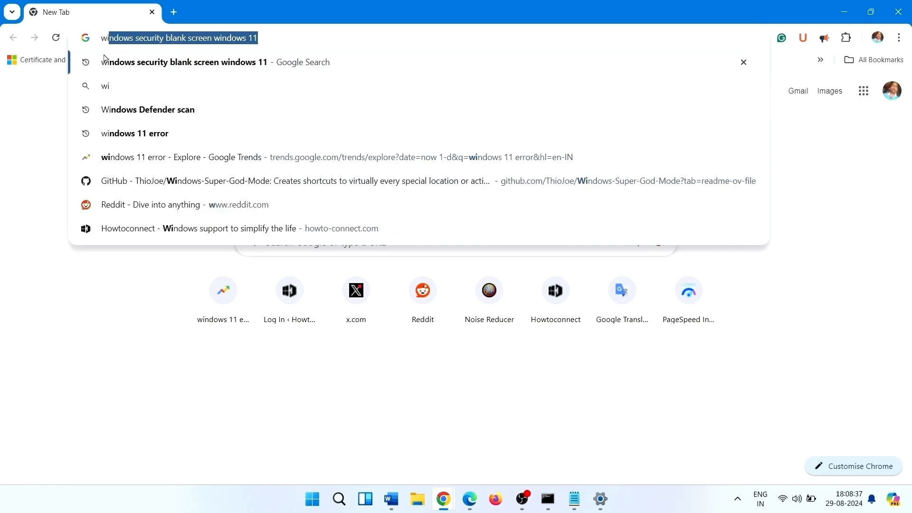
Search Google for 'windows 11 download' and go to Microsoft's Download Windows 11 result.
text(windows 11)
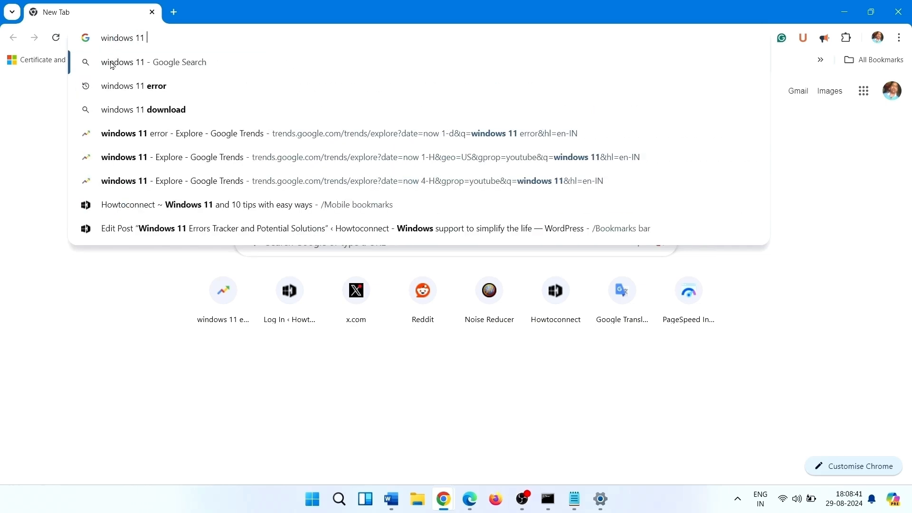
text(download)
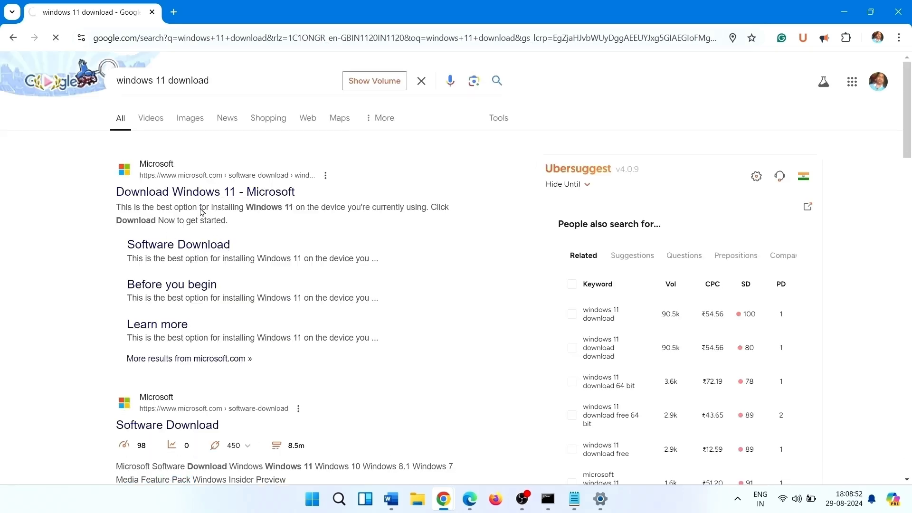
click(205, 191)
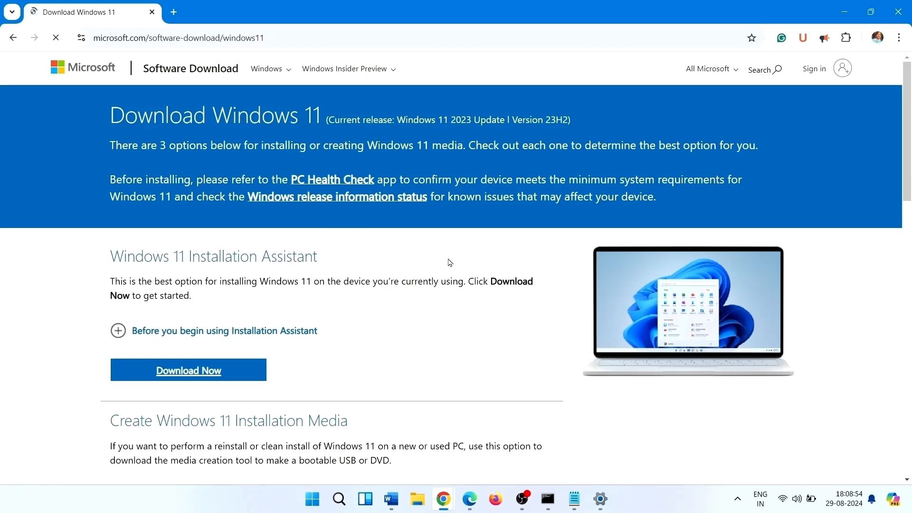
Under Disk Image (ISO), choose the Windows 11 multi-edition ISO for x64 and request it.
scroll(down, 3)
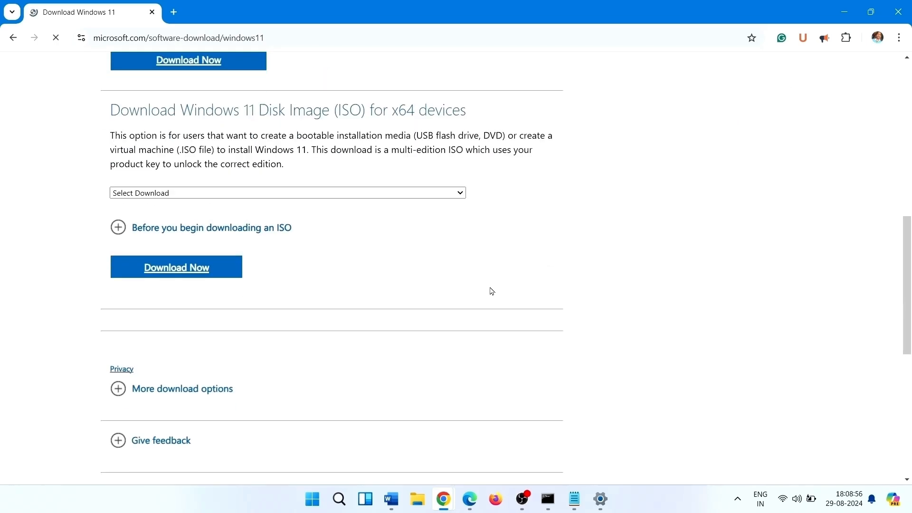
scroll(down, 3)
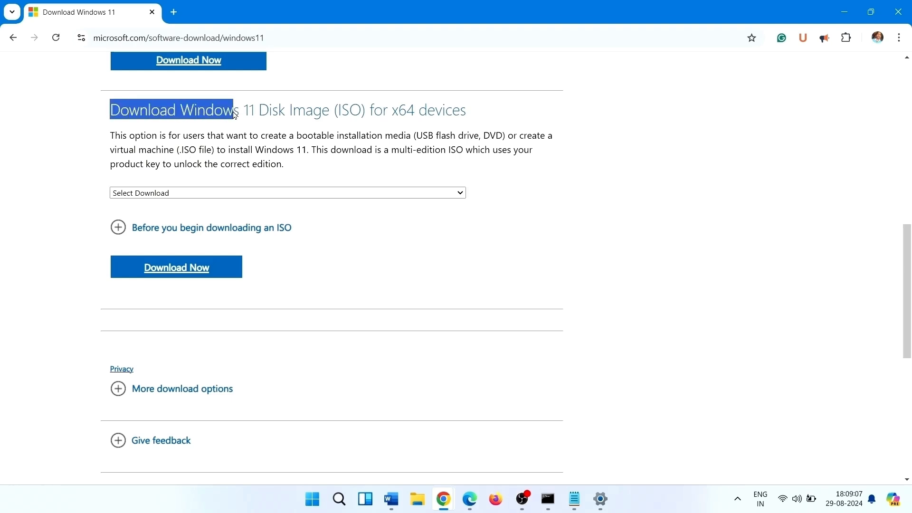
drag(233, 110, 369, 110)
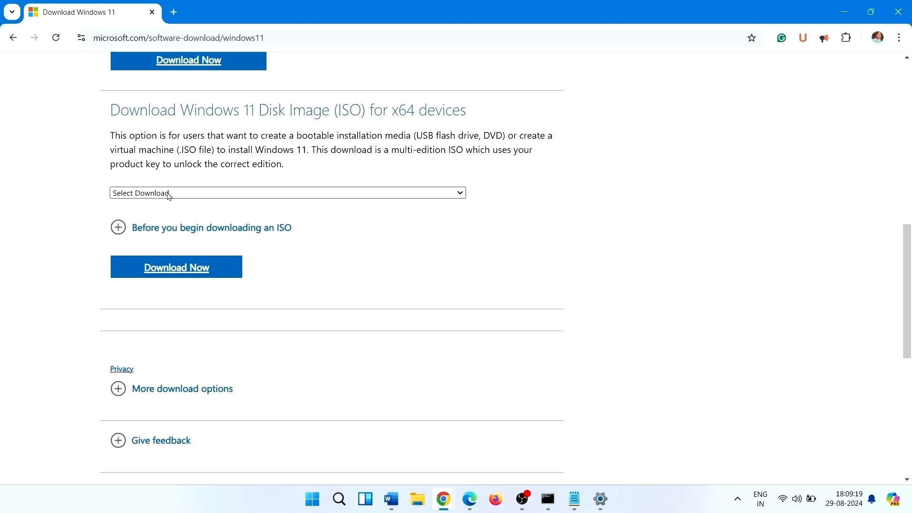
click(285, 193)
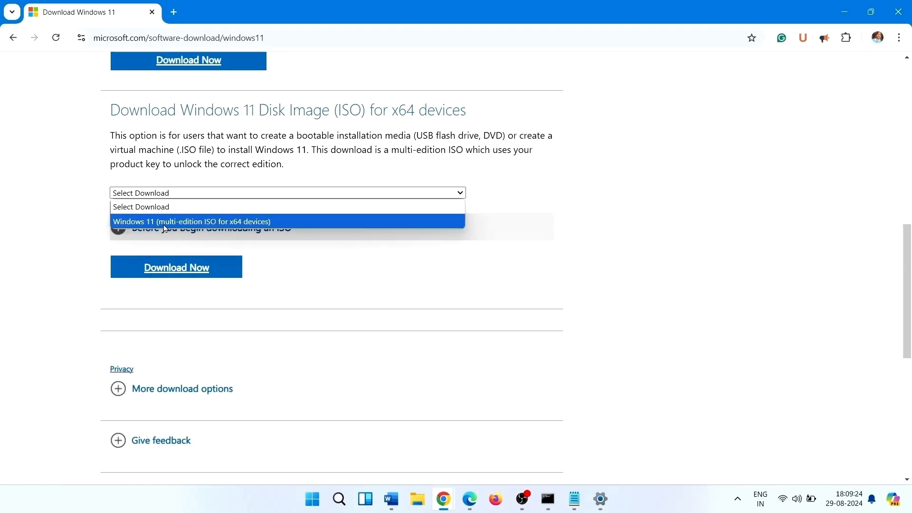
click(190, 222)
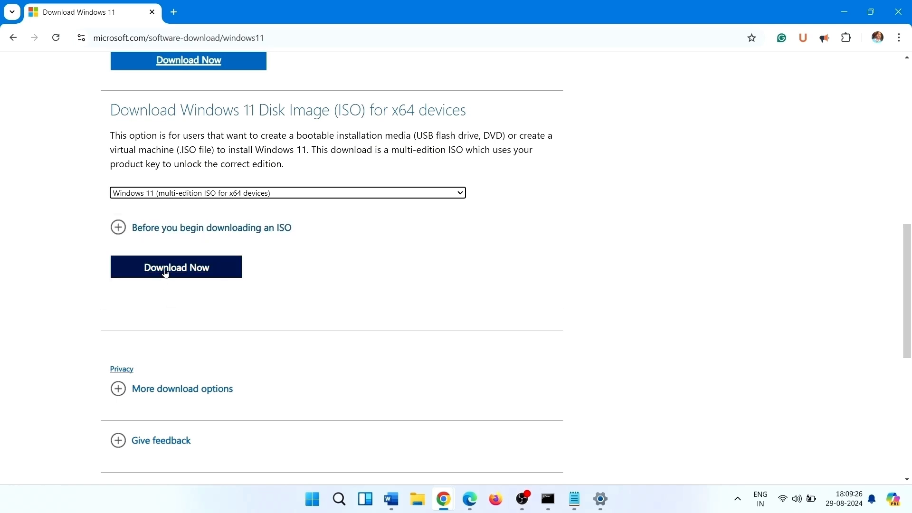
click(176, 266)
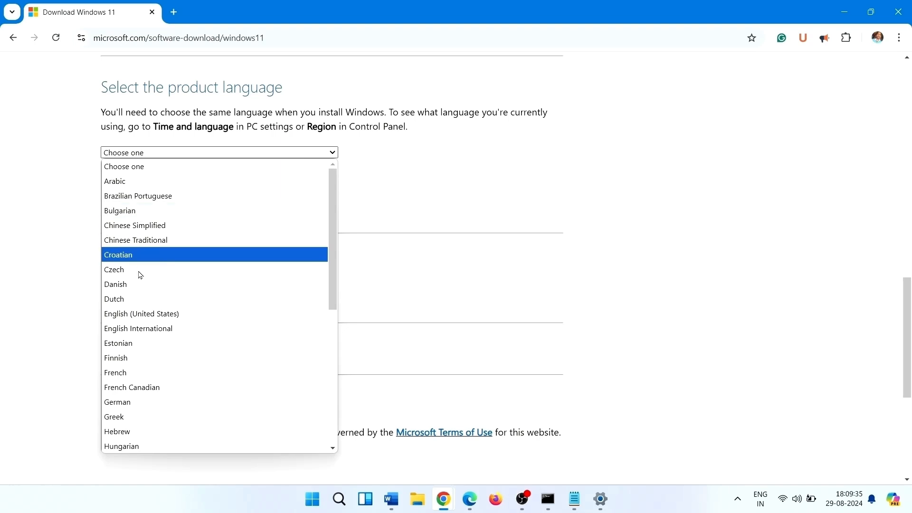
Select English International as the language and start the 64-bit ISO download.
click(138, 328)
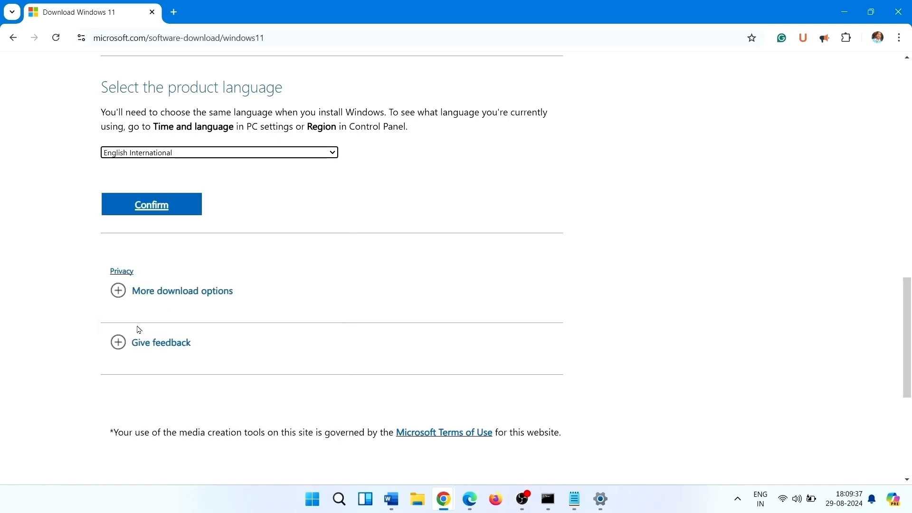
click(151, 204)
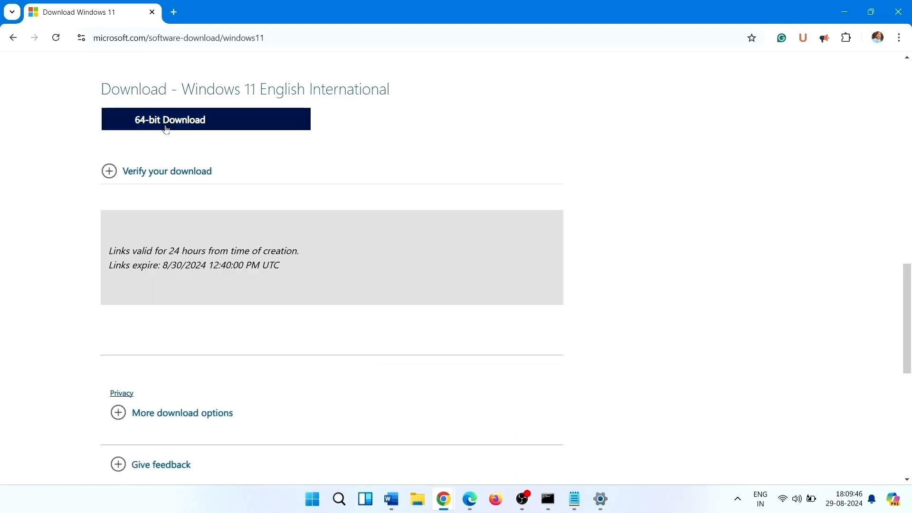
click(170, 120)
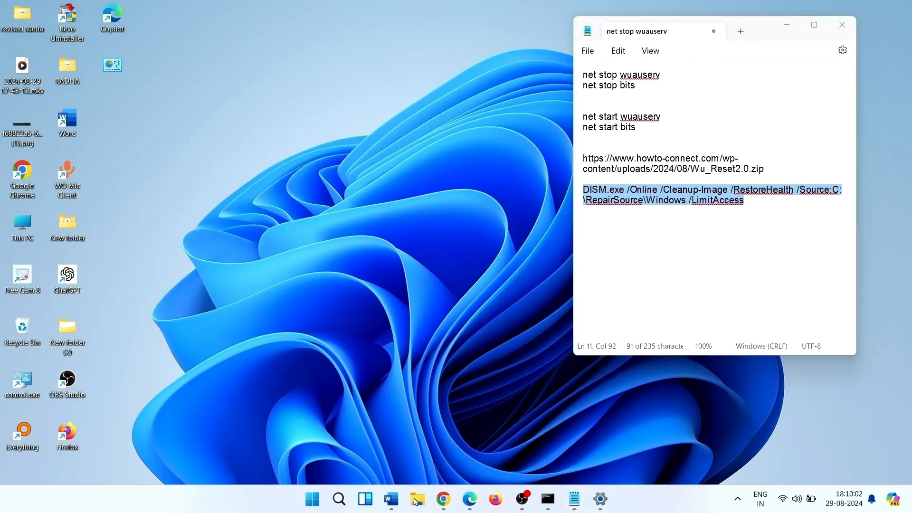
Mount the Windows 11 ISO from Downloads and launch setup.exe from the mounted DVD drive.
click(416, 498)
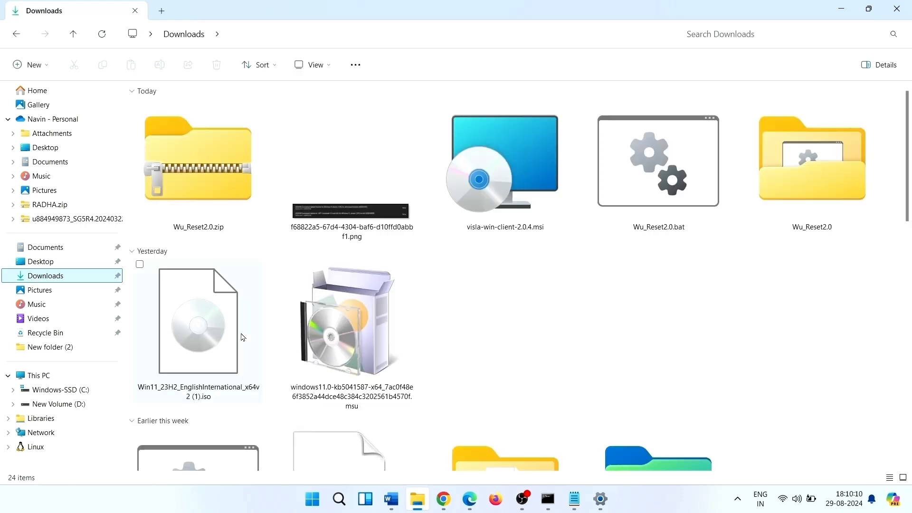
mouse_move(194, 342)
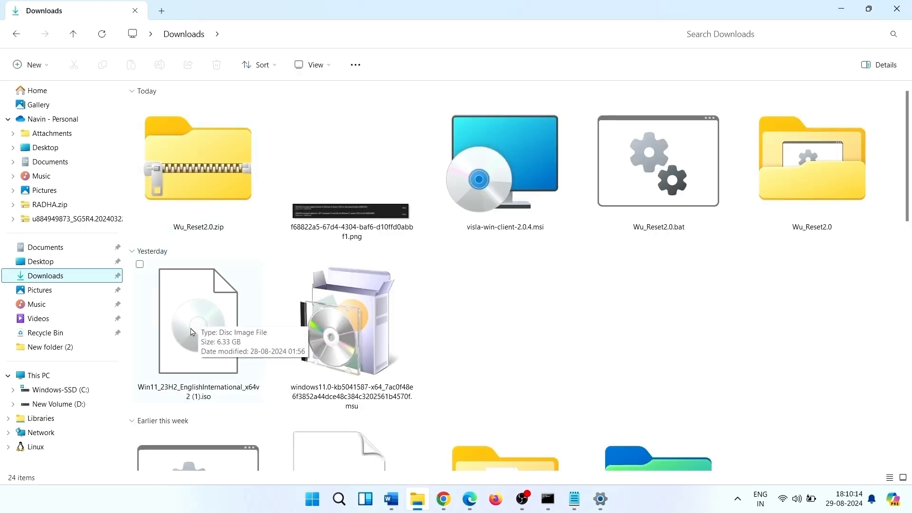
right_click(197, 326)
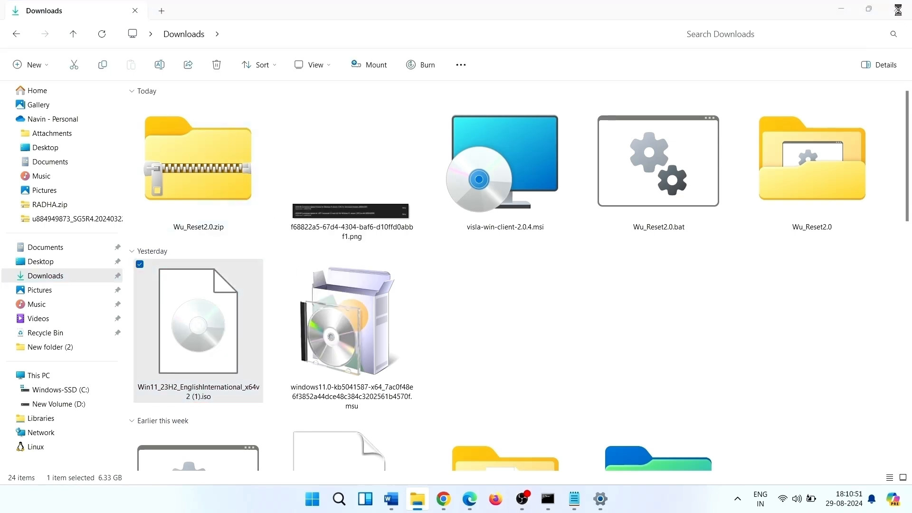
double_click(198, 318)
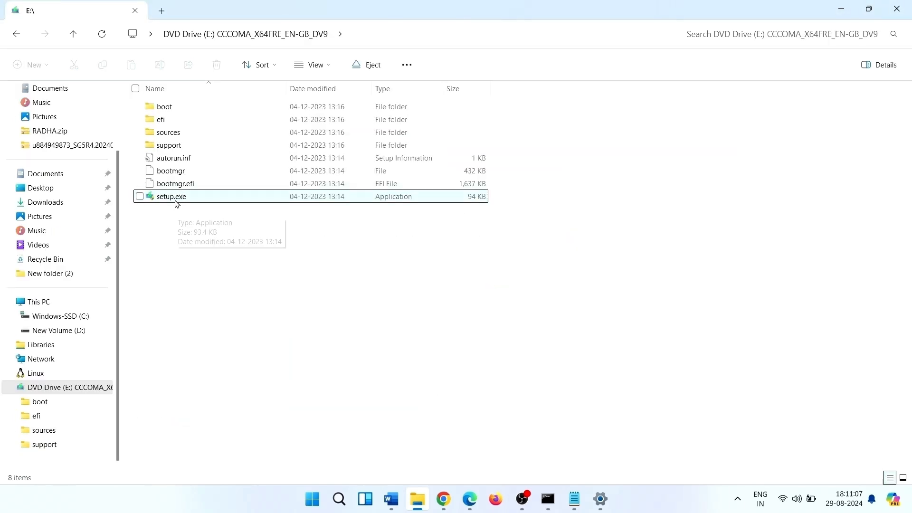
right_click(170, 196)
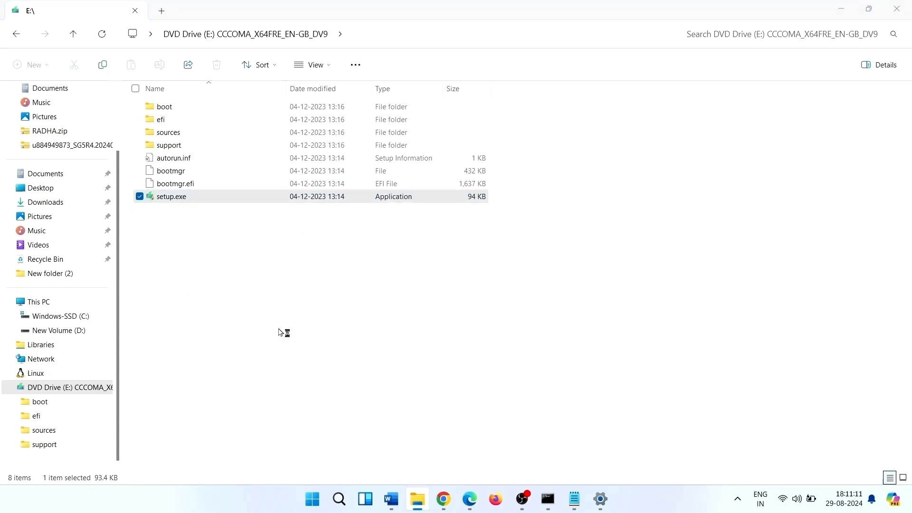
double_click(171, 197)
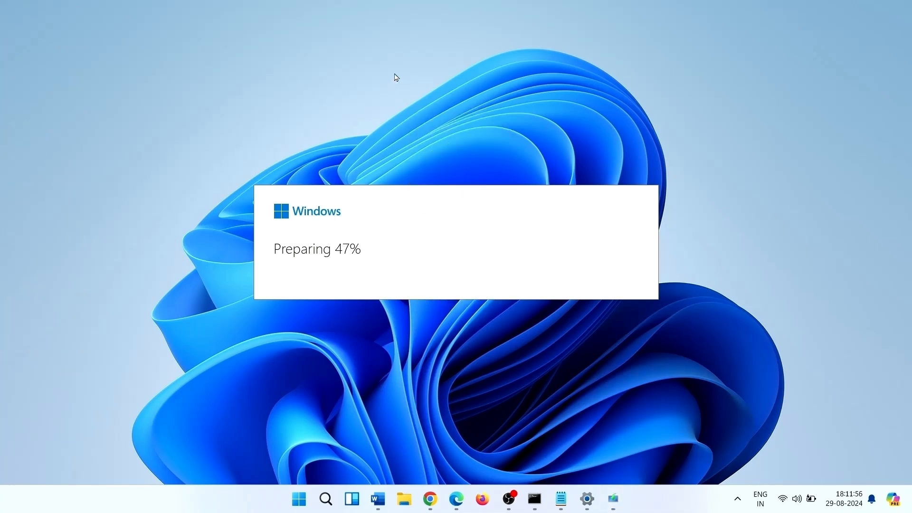
Continue through Setup, accept the licence terms, and proceed with 'Keep personal files only'.
right_click(395, 77)
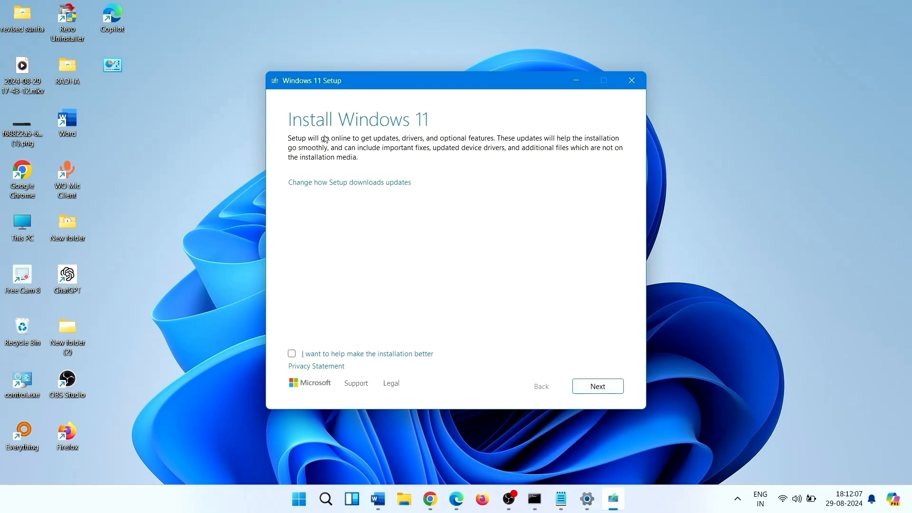
click(597, 386)
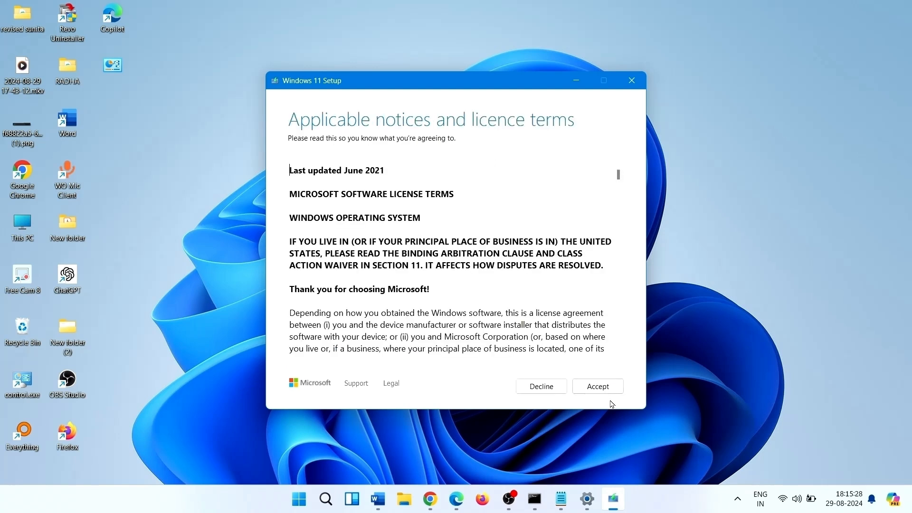
click(597, 386)
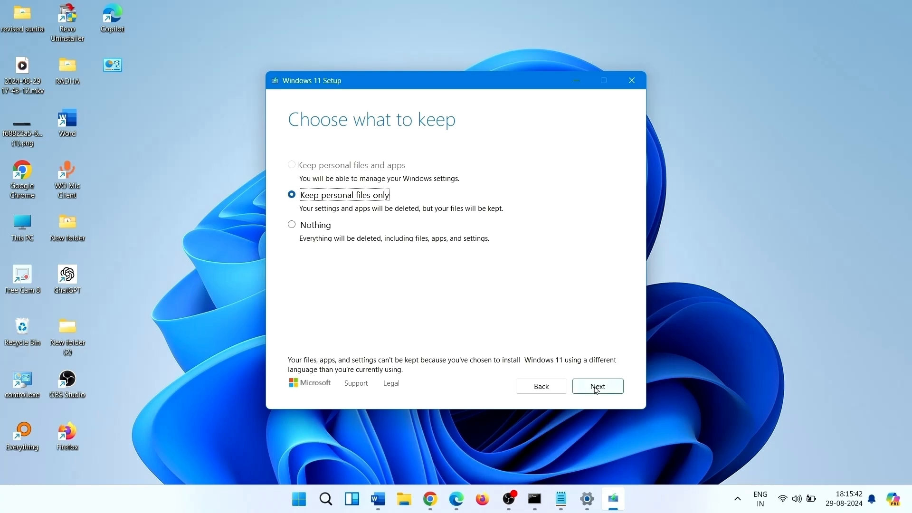
click(596, 385)
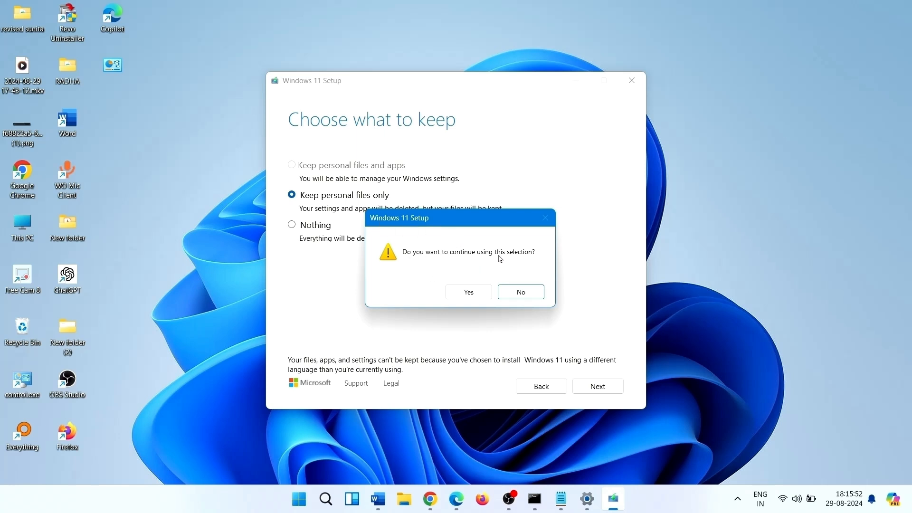
mouse_move(401, 263)
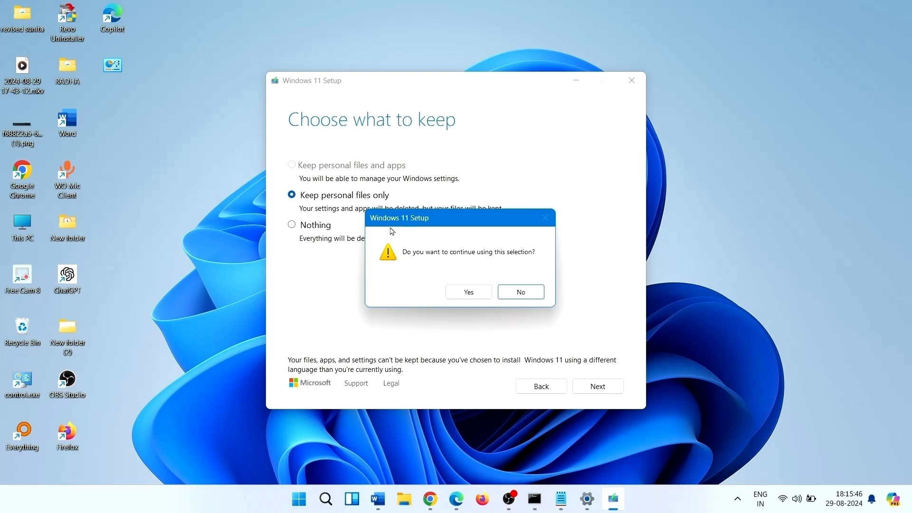
mouse_move(390, 237)
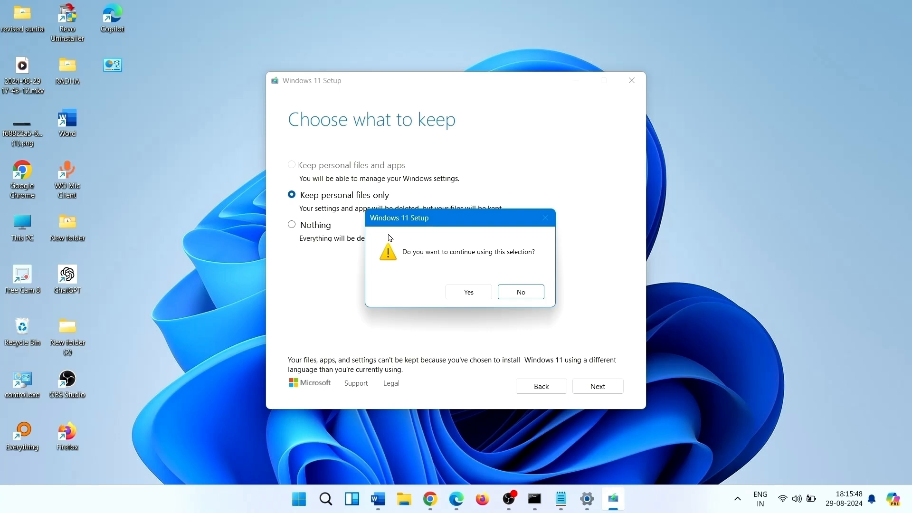
mouse_move(437, 263)
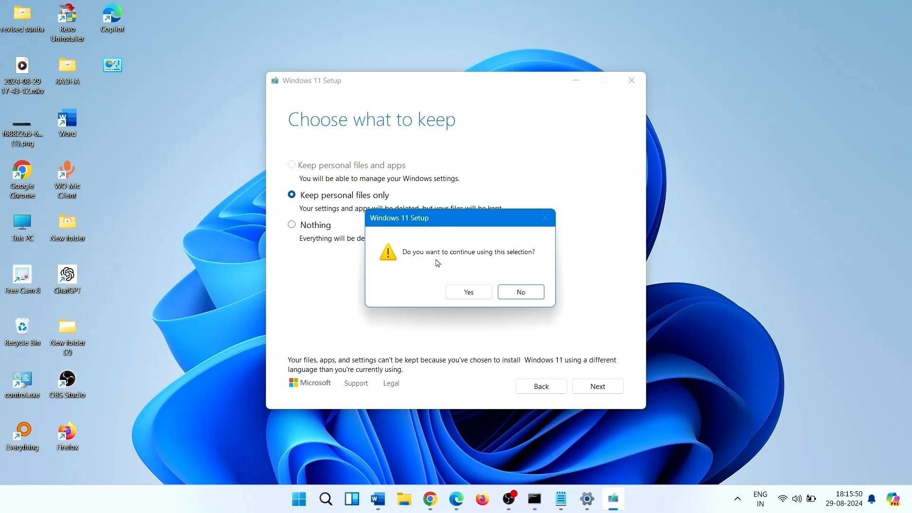
mouse_move(487, 260)
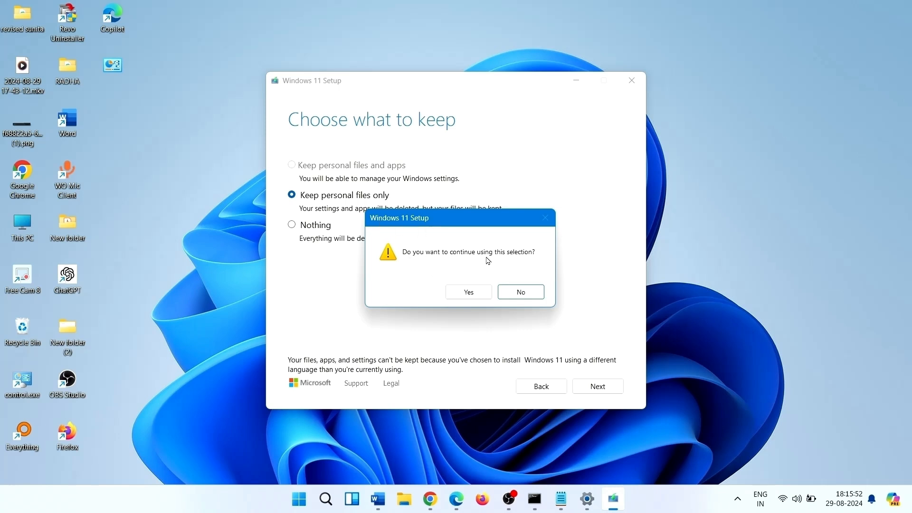